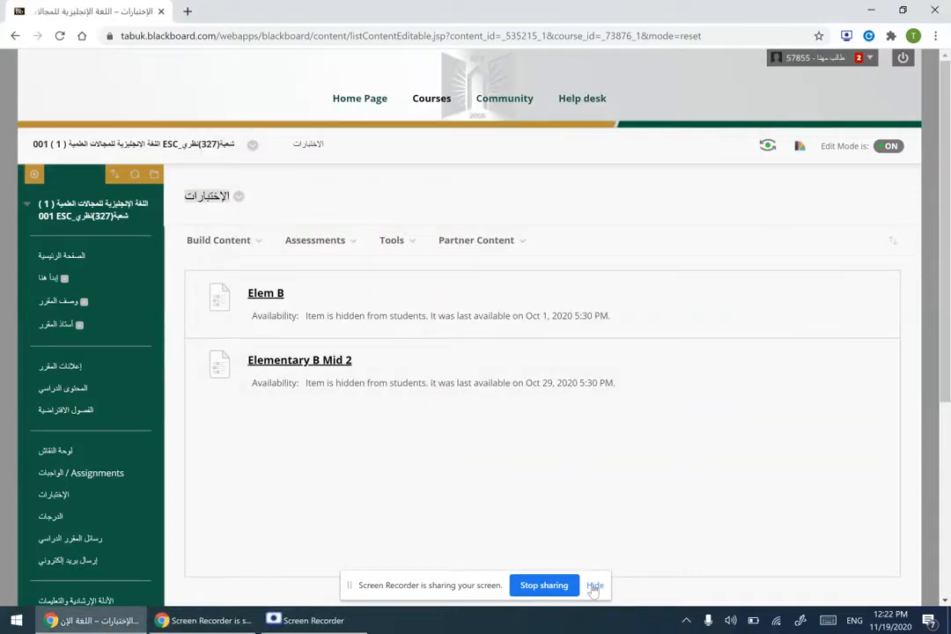
Step: Add the existing test ESP ECE001 via Assessments > Test and submit it
click(595, 584)
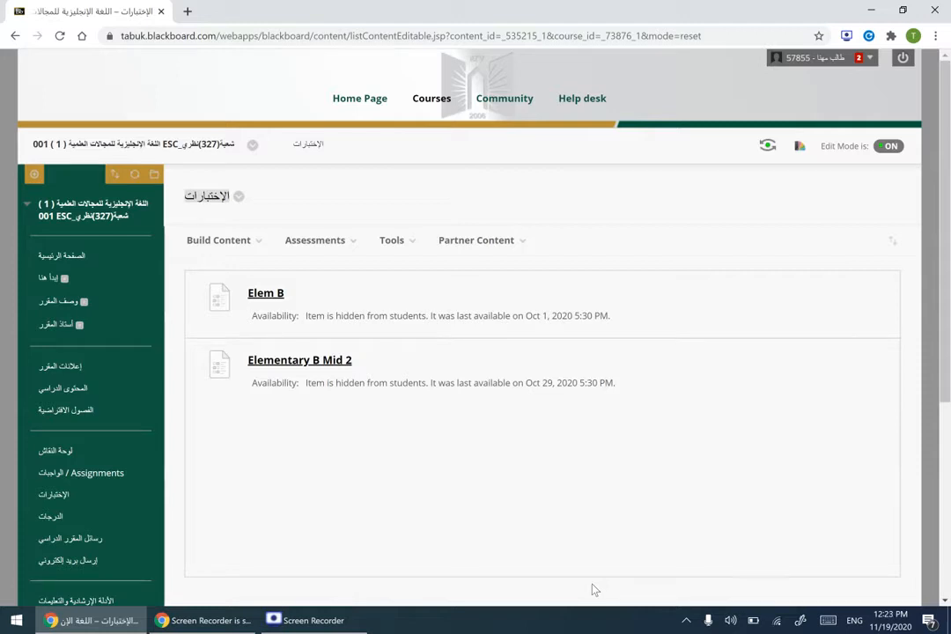
mouse_move(479, 469)
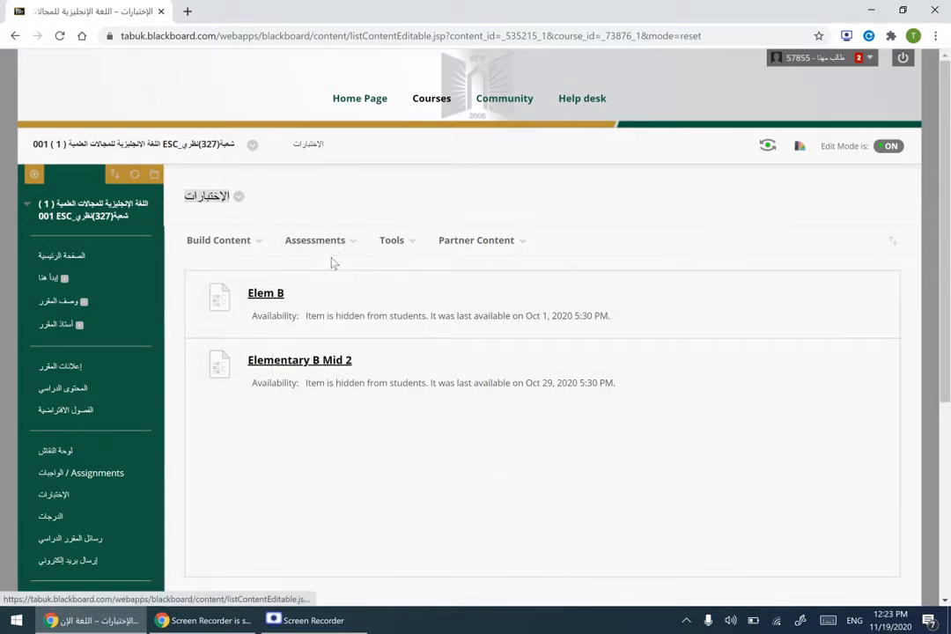
click(313, 240)
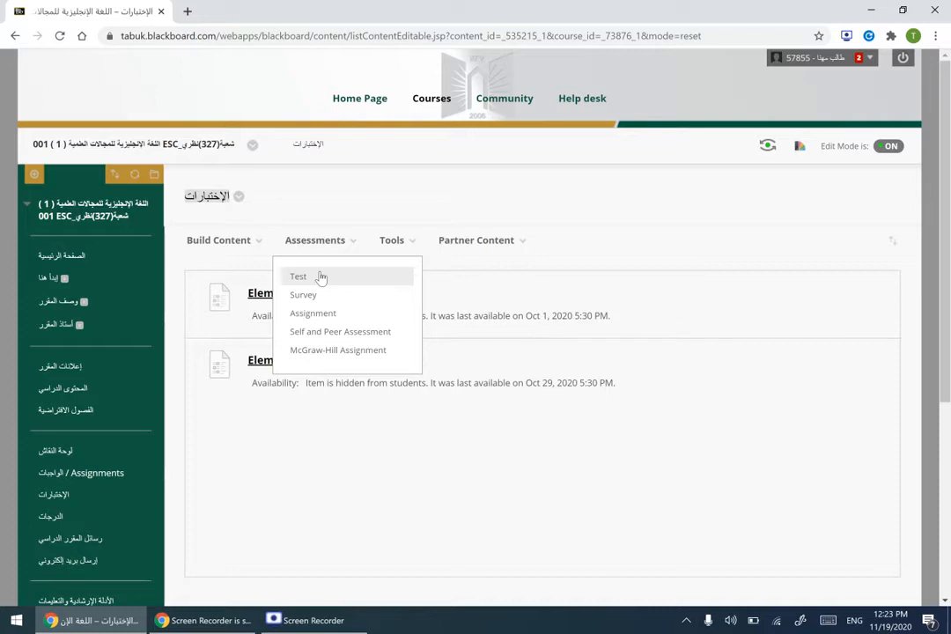
click(297, 276)
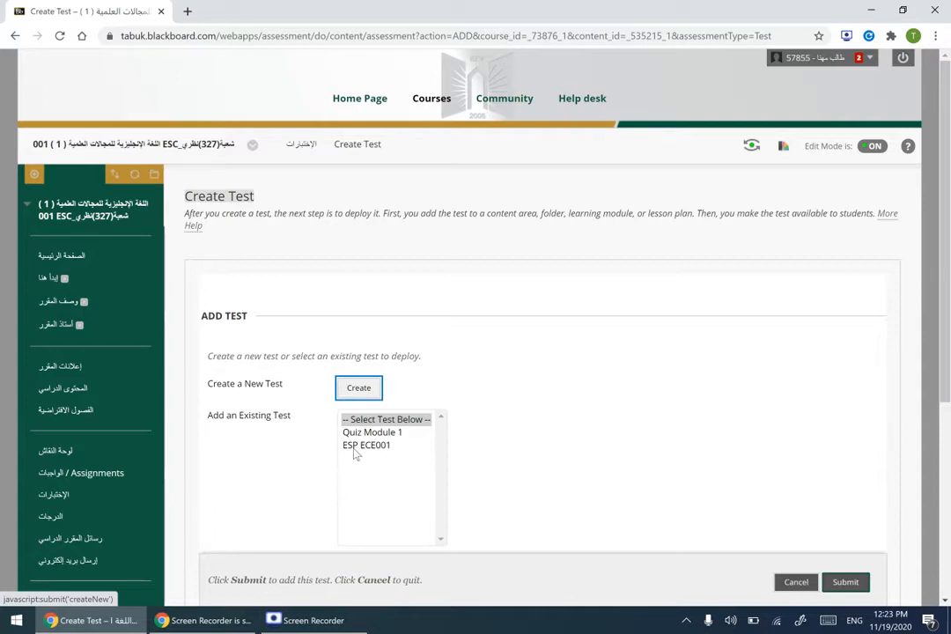
click(366, 444)
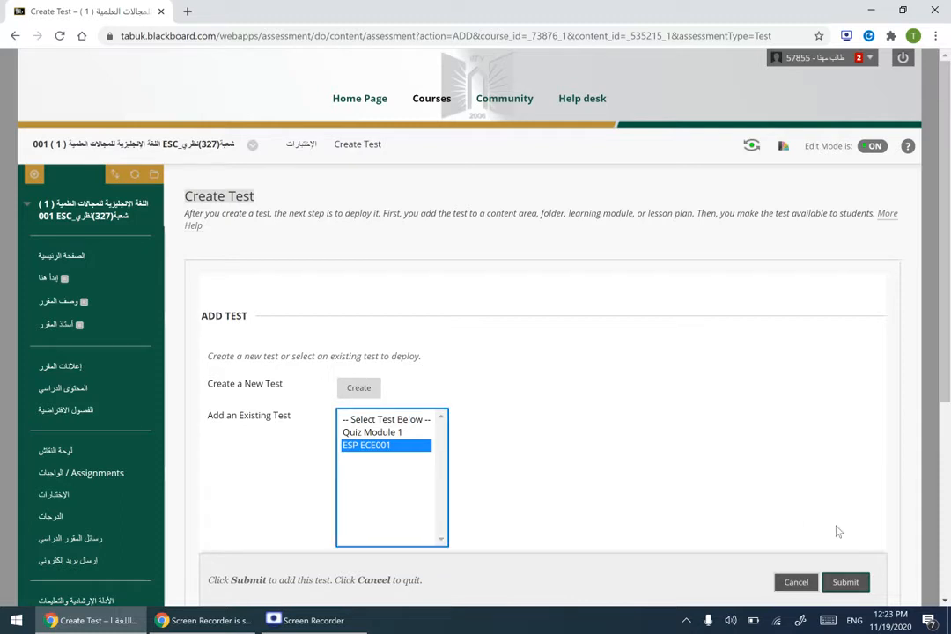
mouse_move(844, 581)
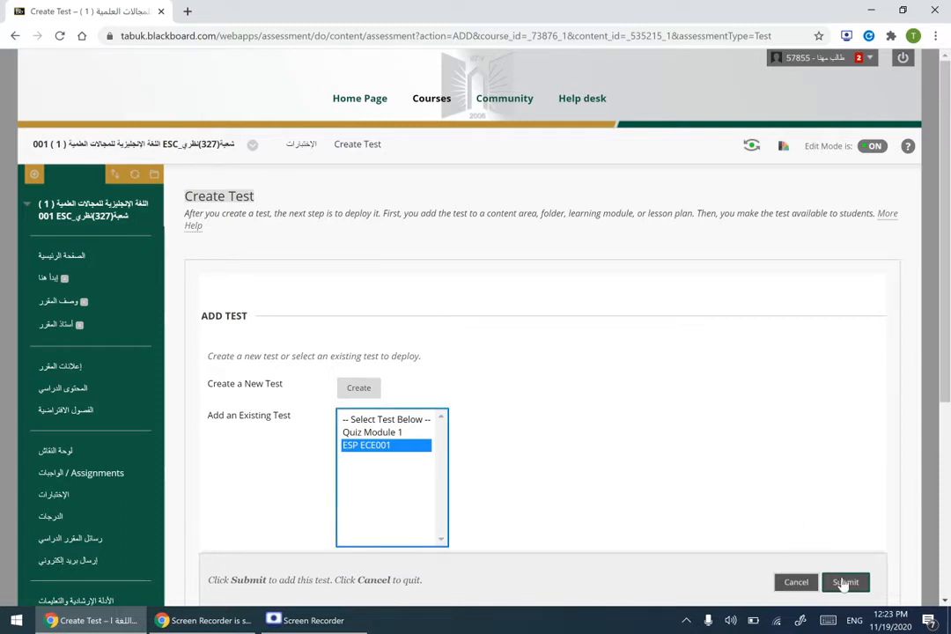
mouse_move(754, 479)
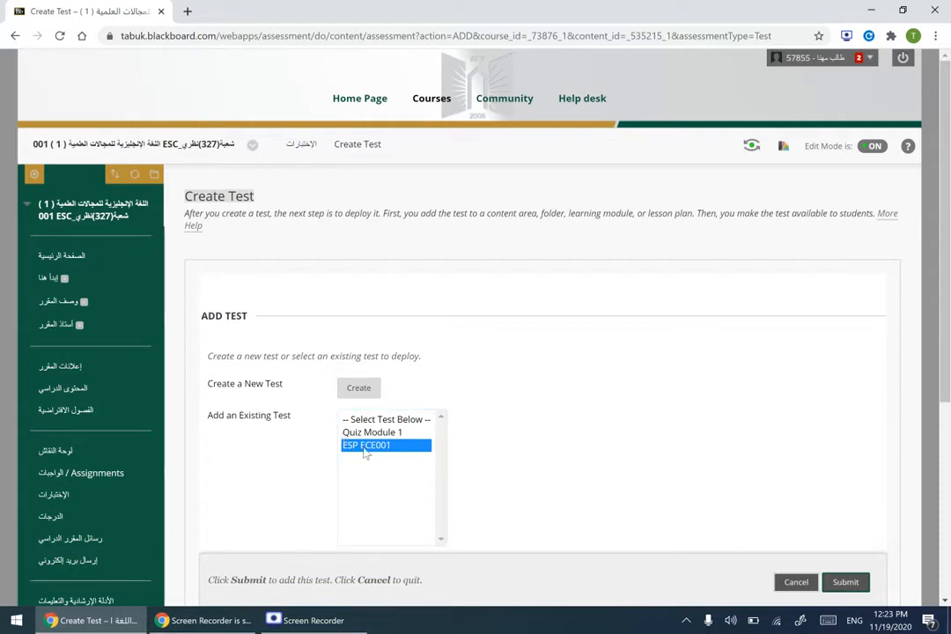
click(844, 581)
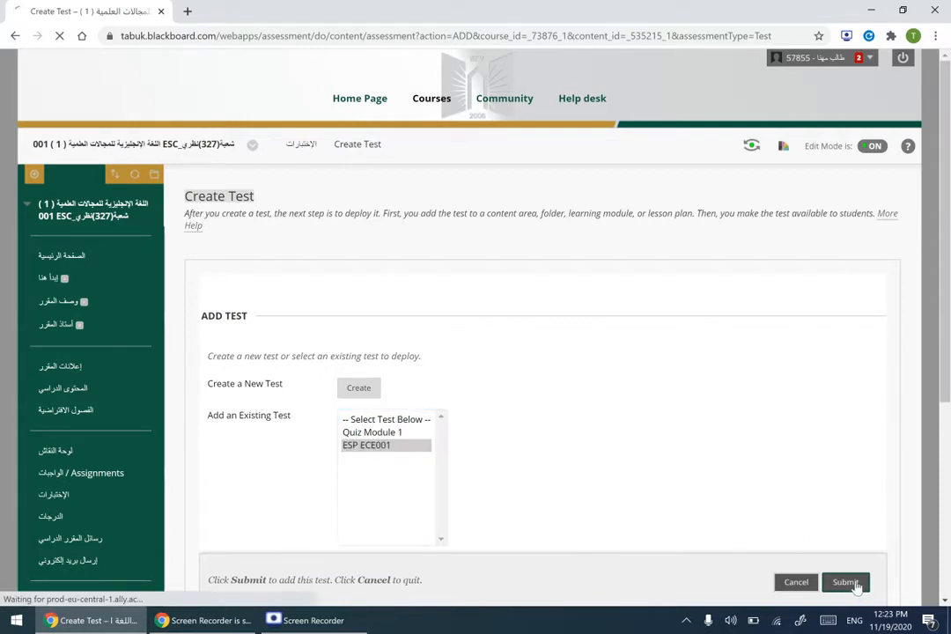
Step: Set Make available to students to Yes in the Test Options
click(844, 581)
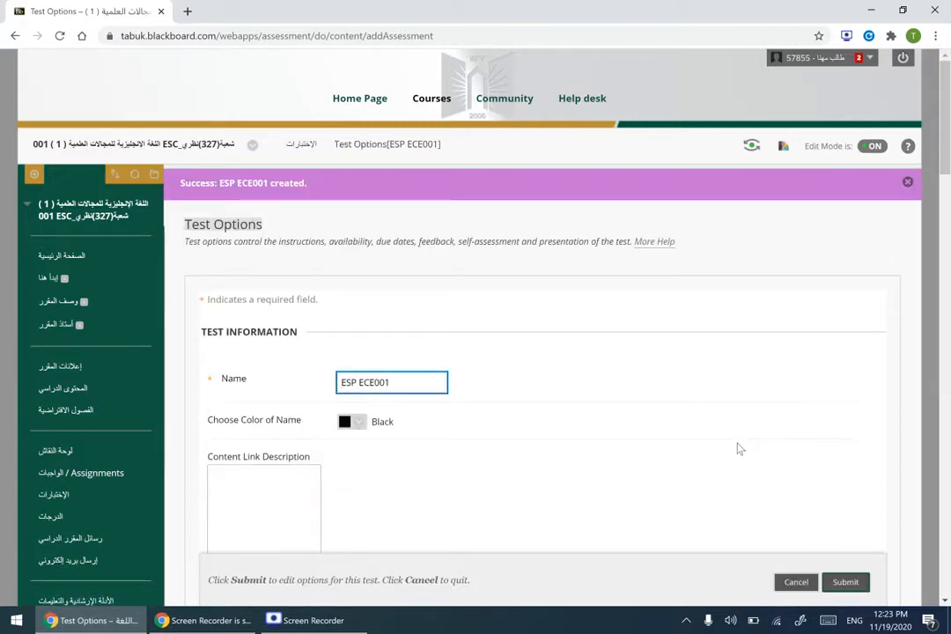
scroll(down, 3)
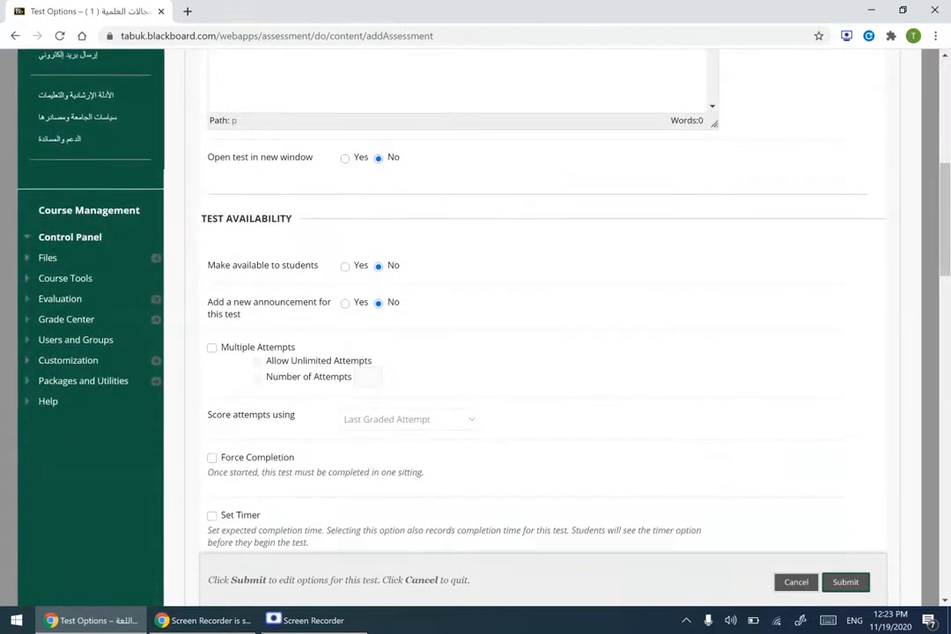
mouse_move(394, 250)
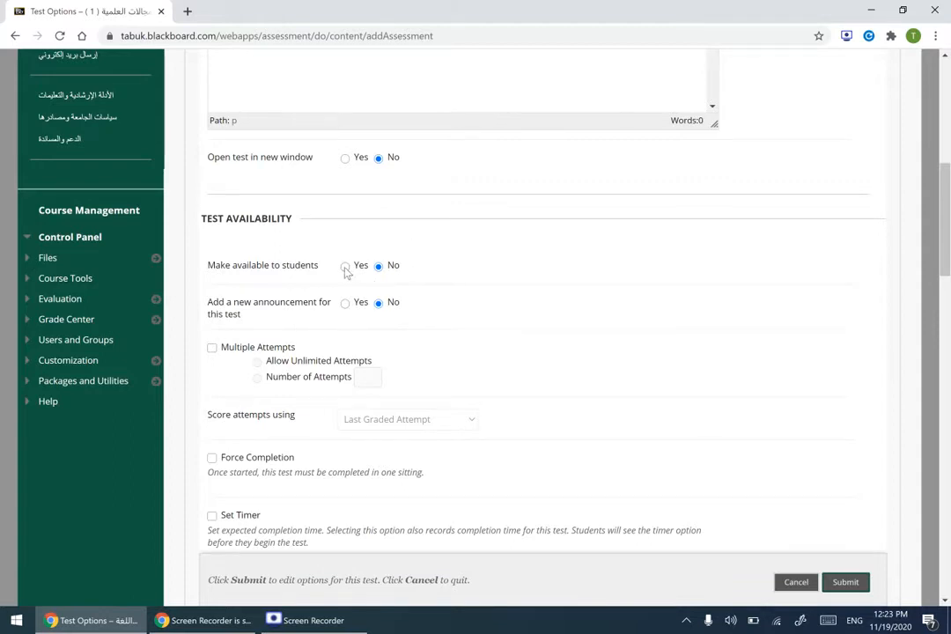
click(345, 264)
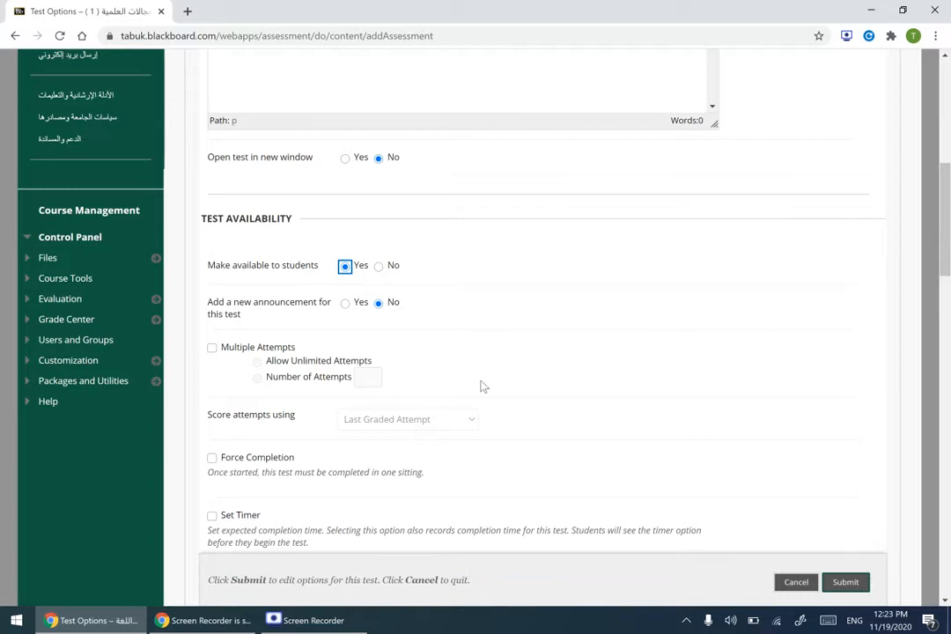
scroll(down, 3)
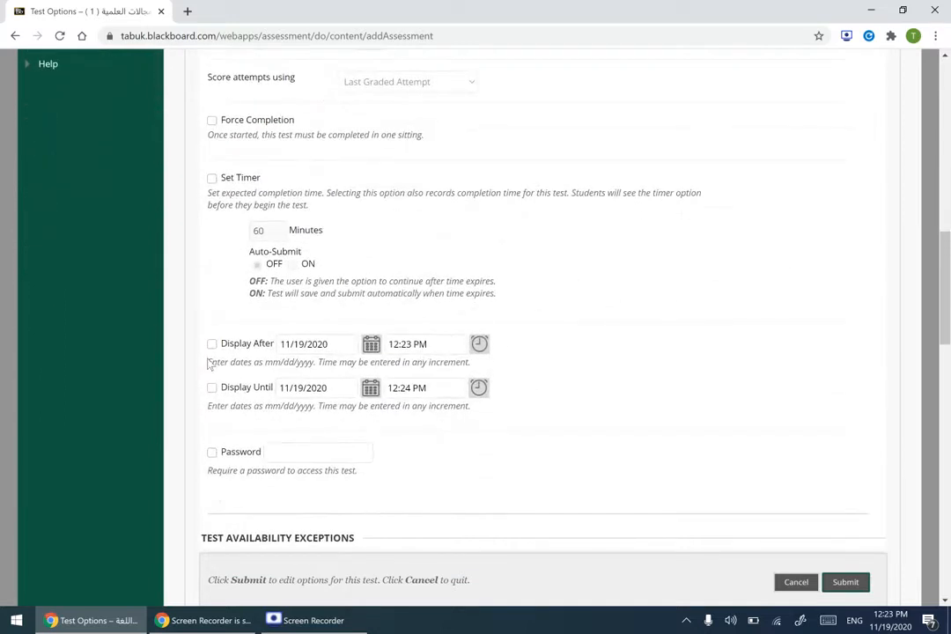
Step: Enable Display After and Display Until, with the end time at 02:30 PM
click(212, 343)
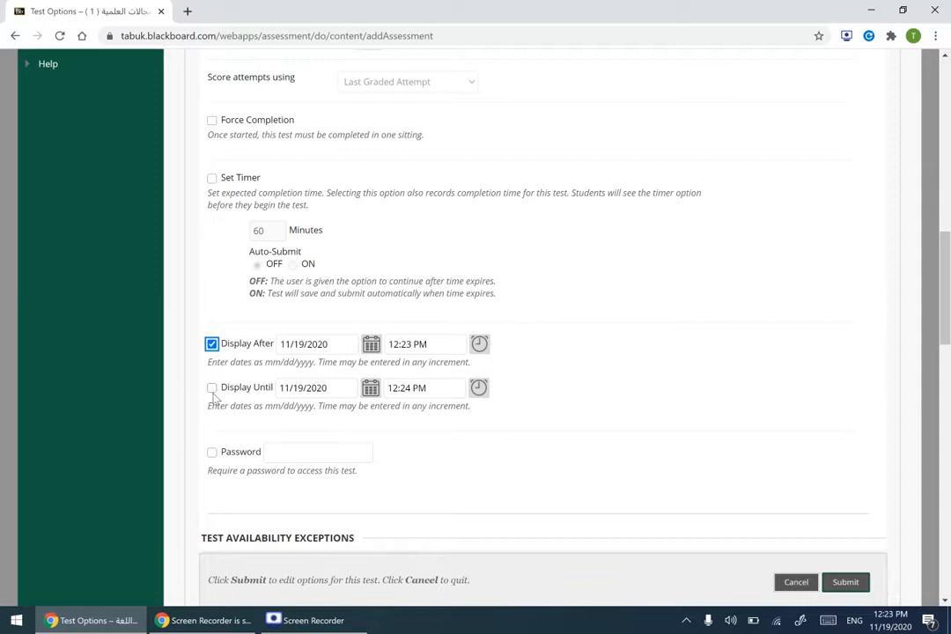
click(211, 388)
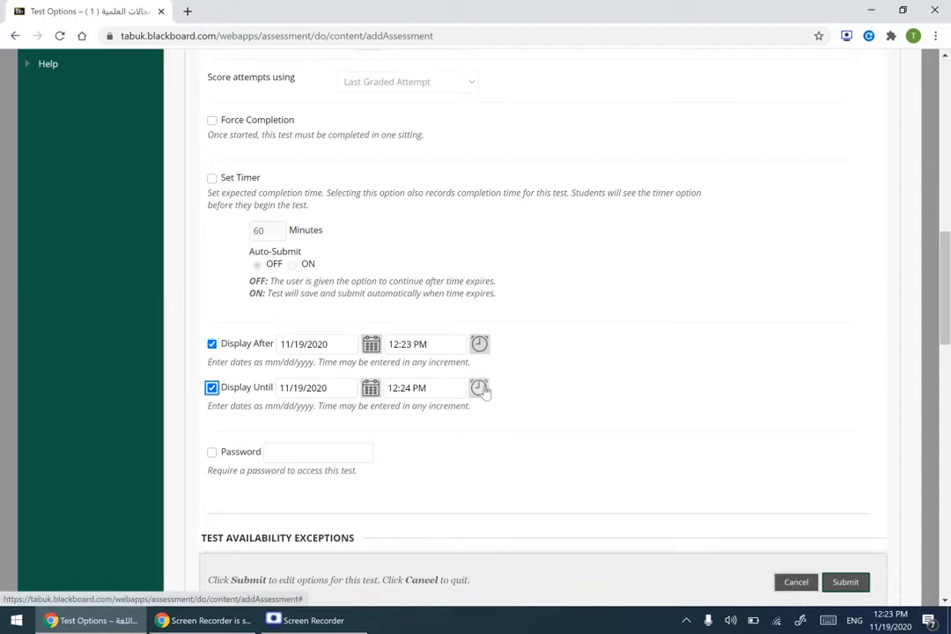
click(479, 387)
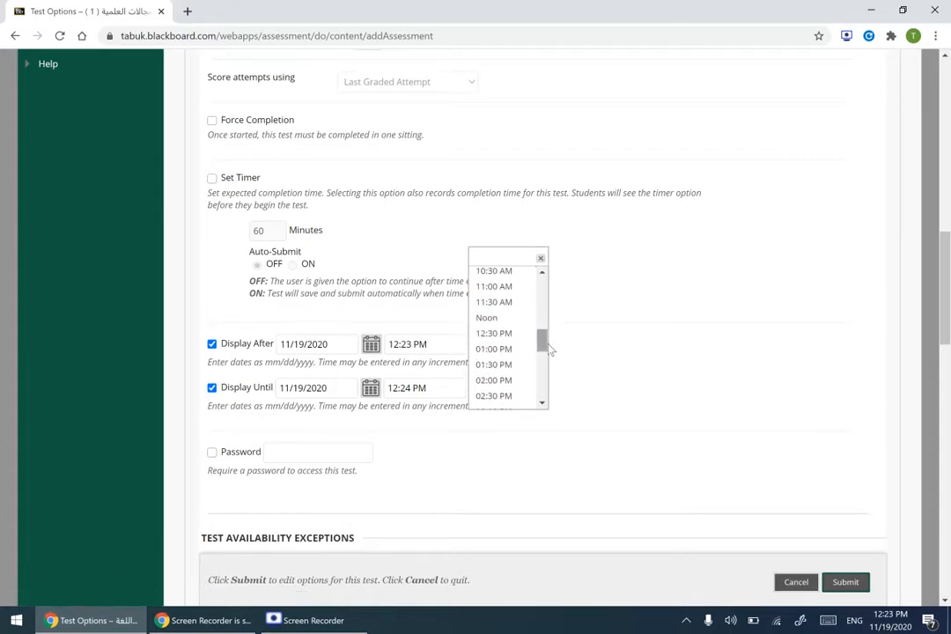
click(493, 395)
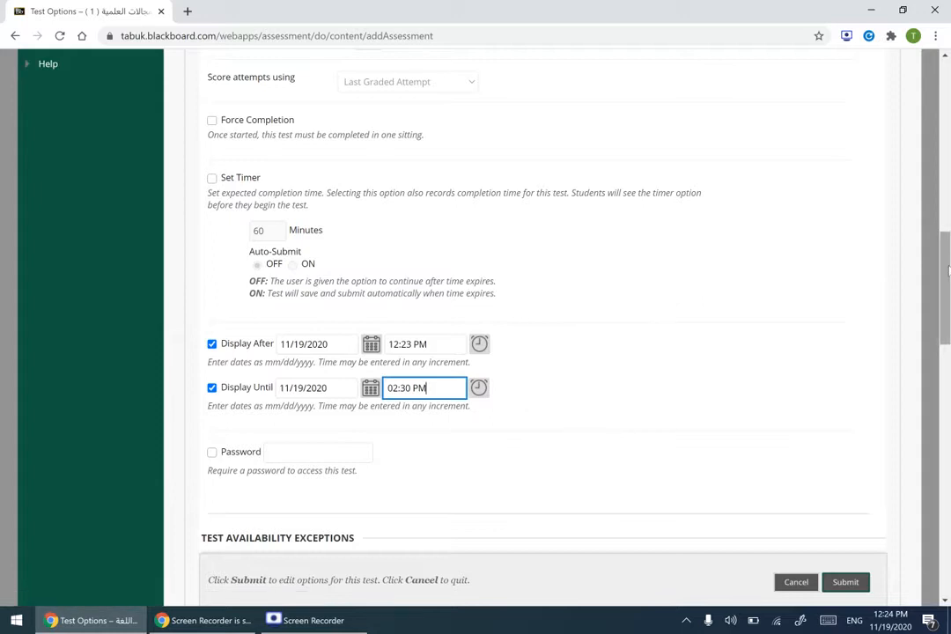
scroll(down, 3)
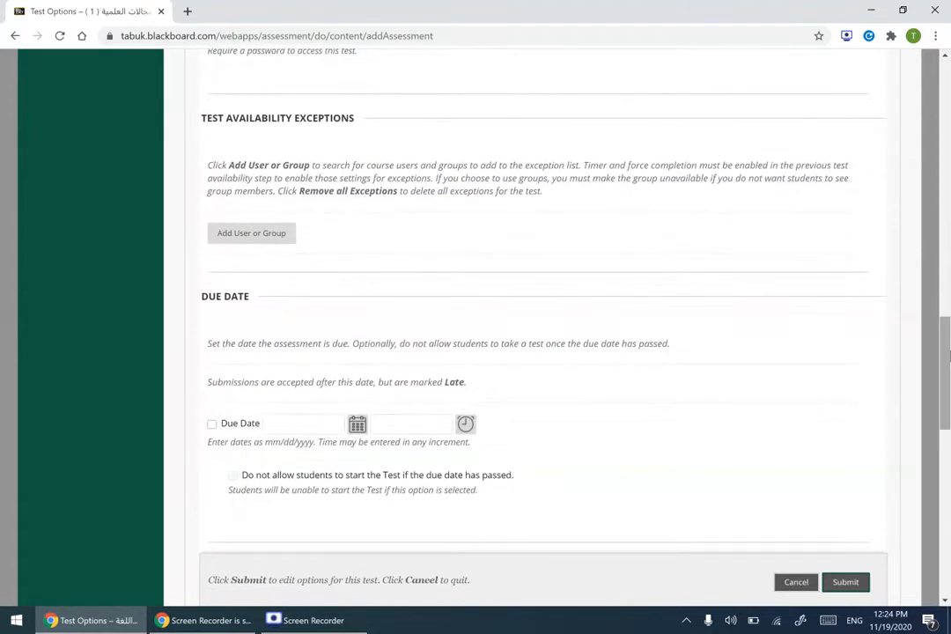
mouse_move(637, 303)
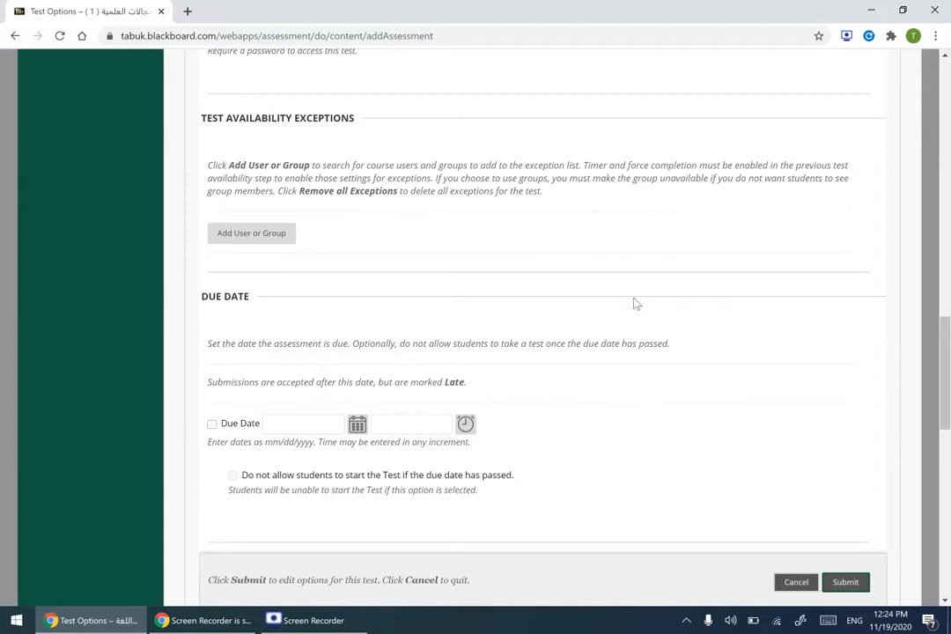
mouse_move(336, 151)
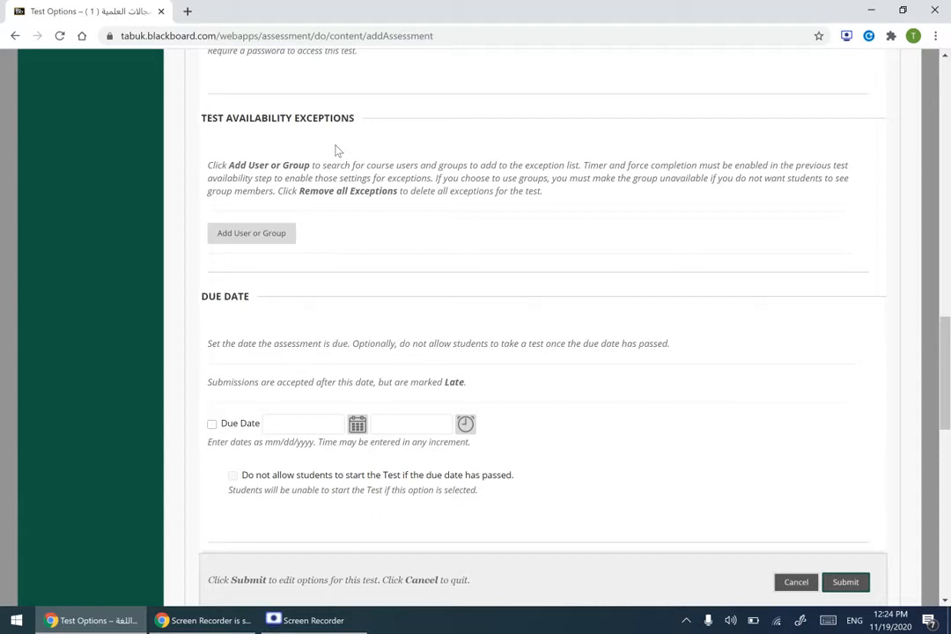
mouse_move(250, 233)
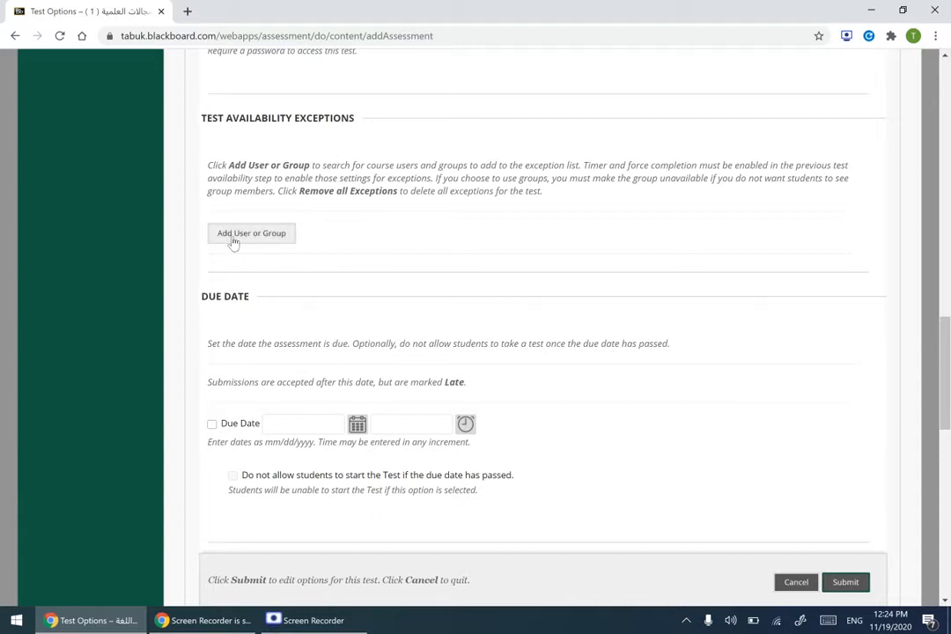
mouse_move(254, 245)
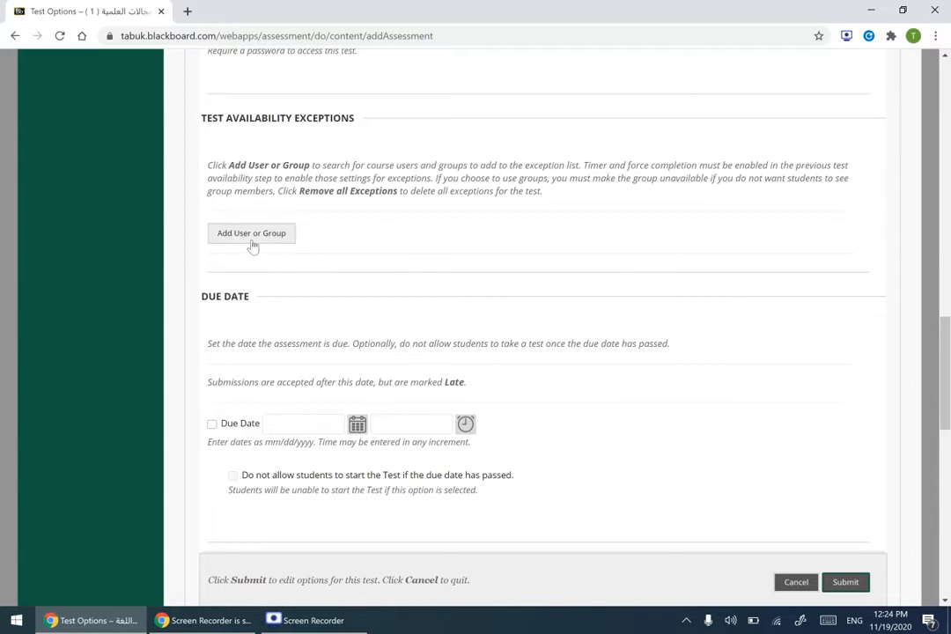
Step: Browse the course user list for availability exceptions twice and cancel without adding anyone
click(250, 232)
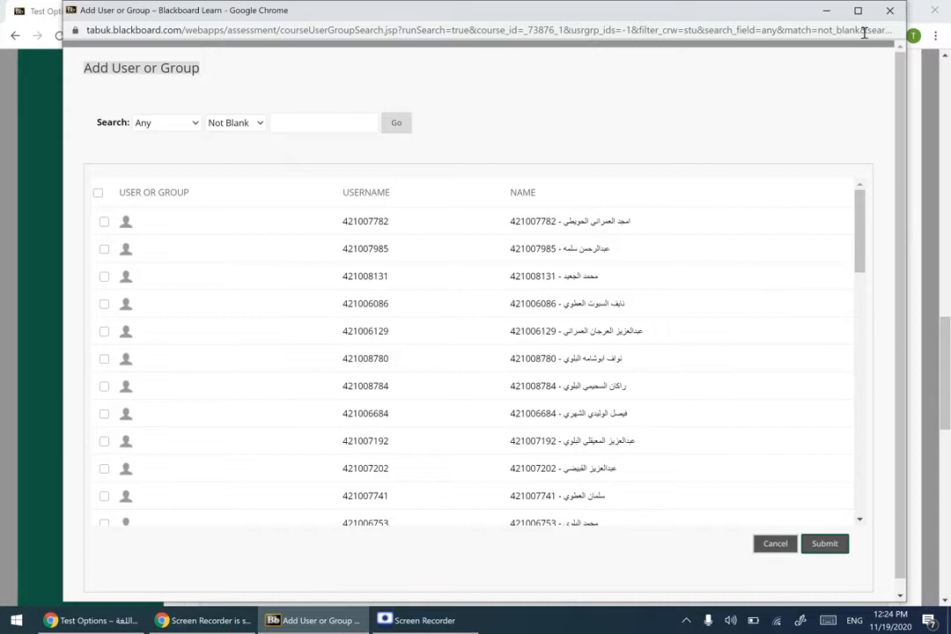
click(775, 543)
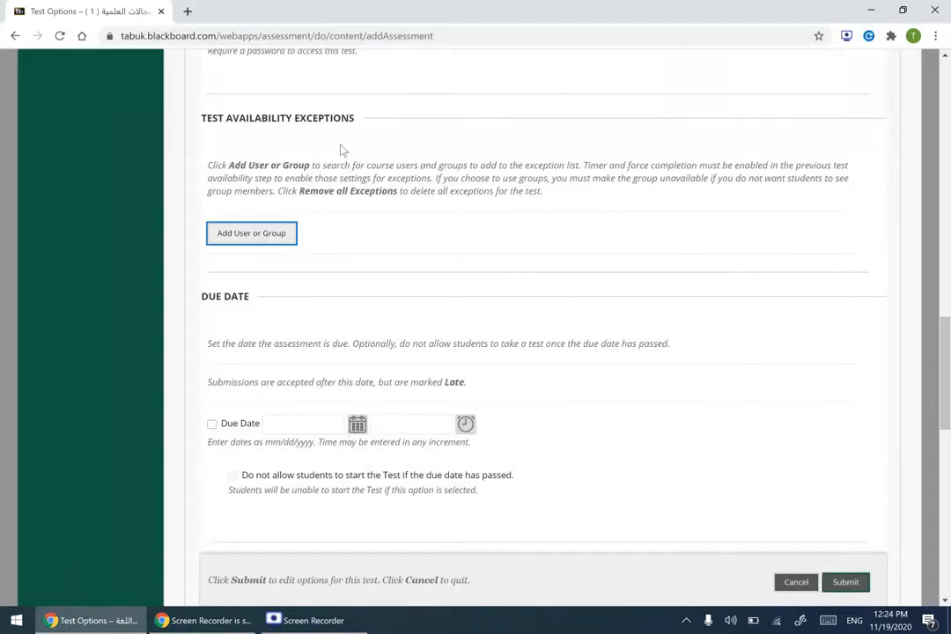
mouse_move(545, 317)
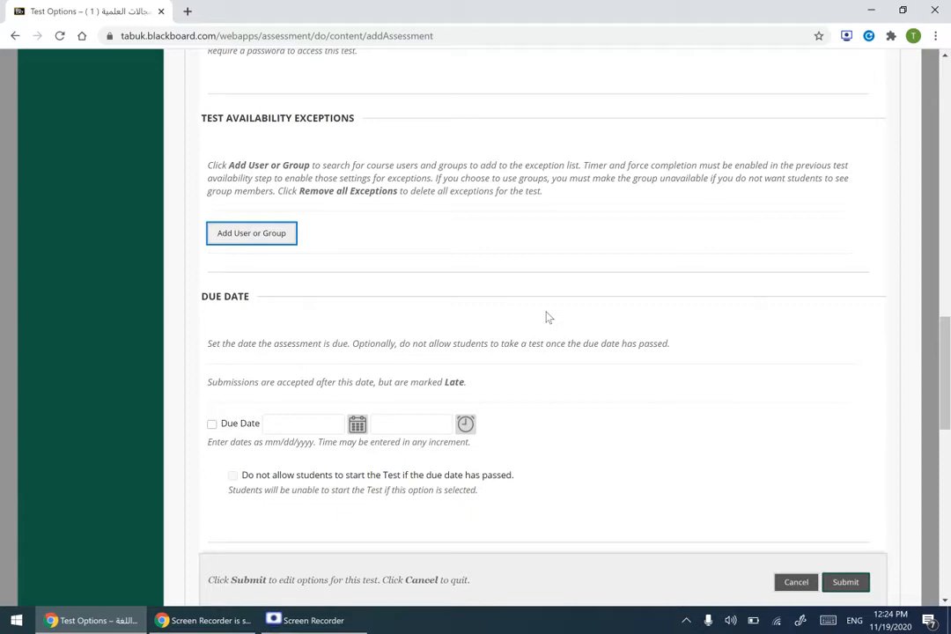
mouse_move(263, 243)
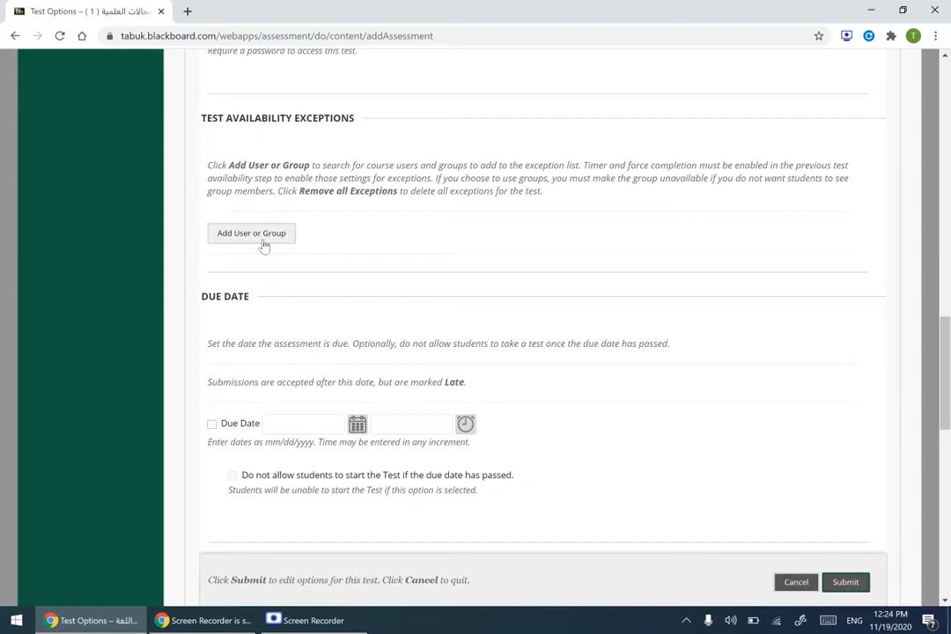
click(250, 233)
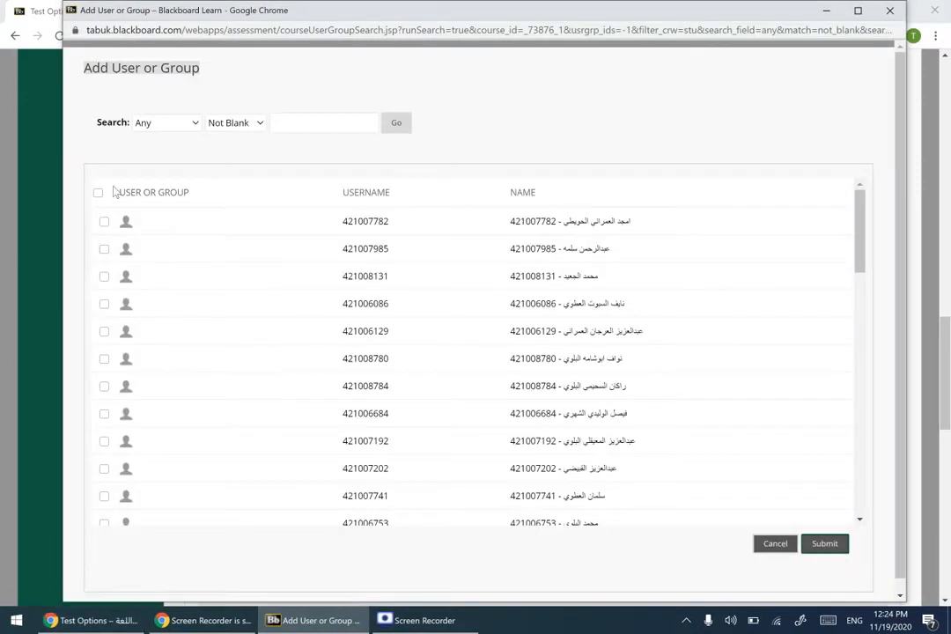
mouse_move(599, 459)
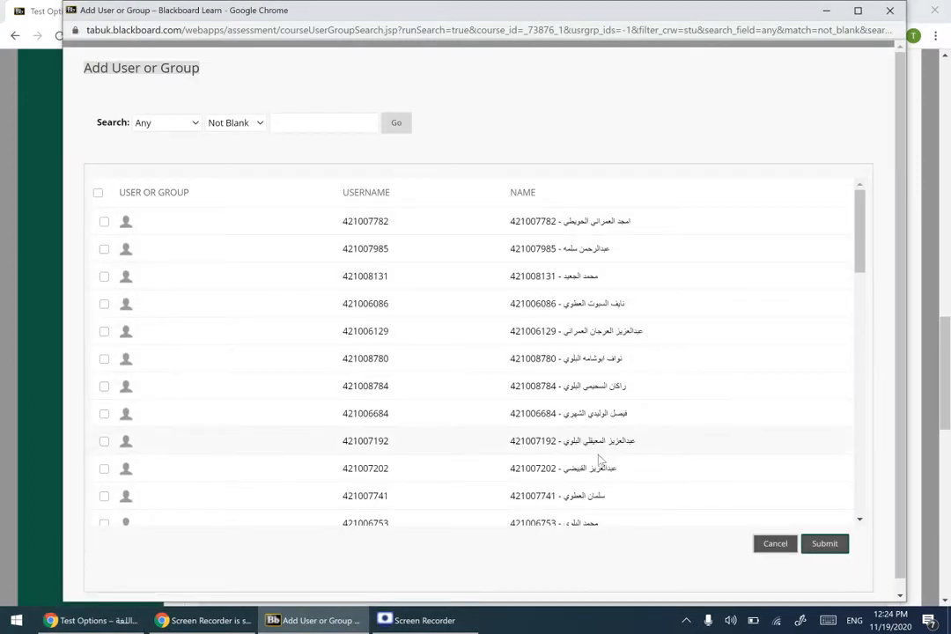
mouse_move(775, 542)
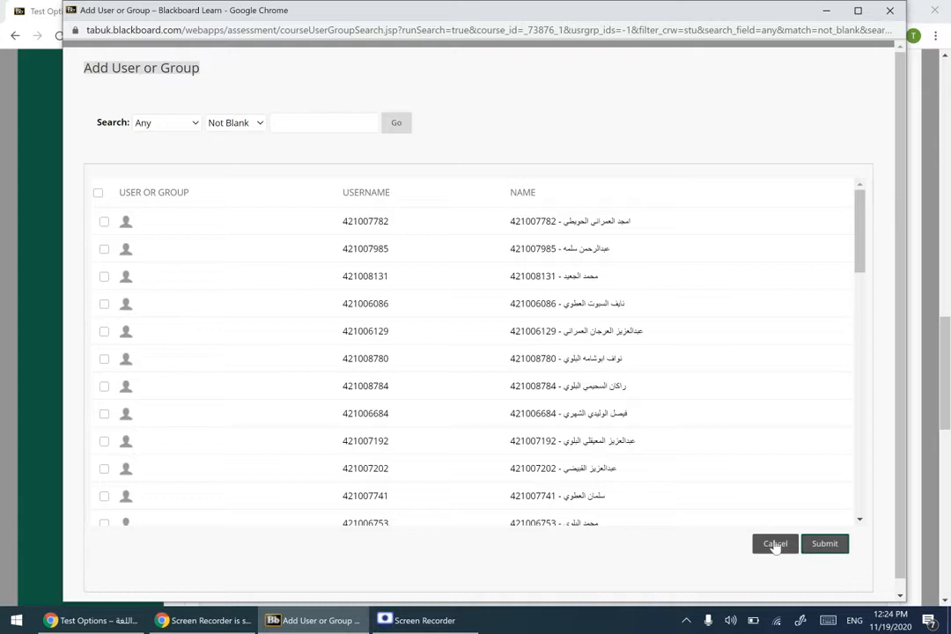
mouse_move(774, 542)
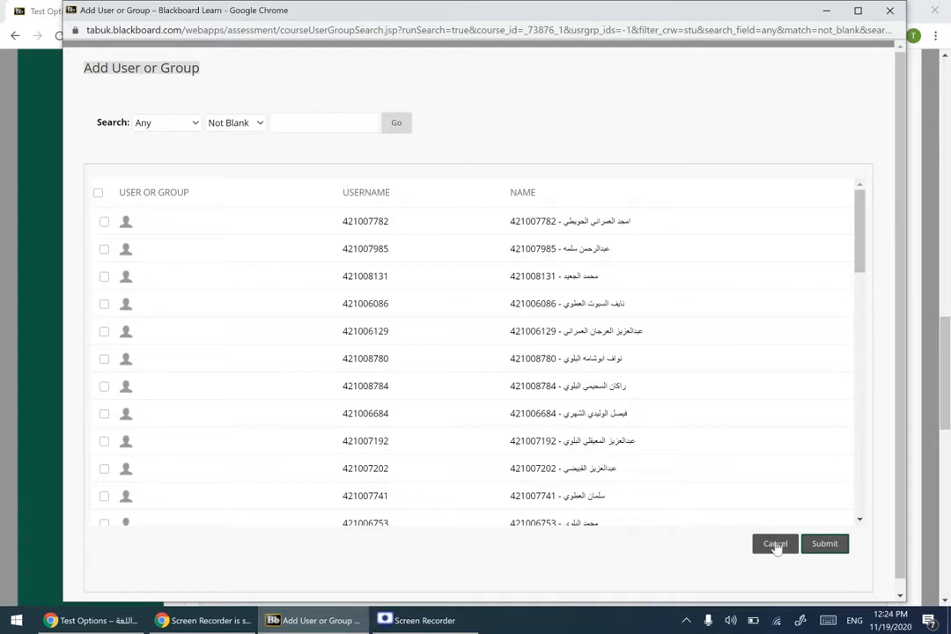
click(774, 542)
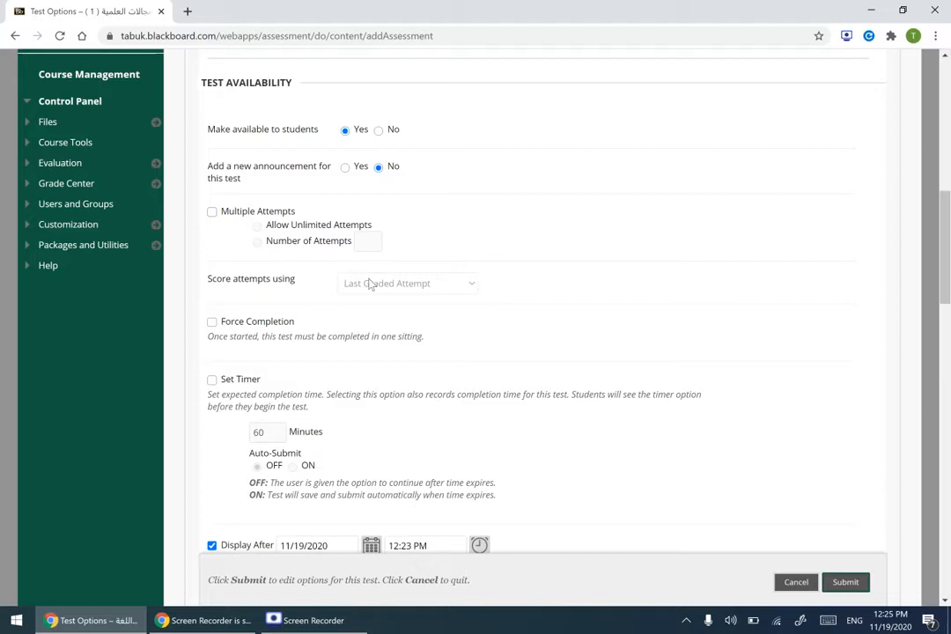
scroll(down, 3)
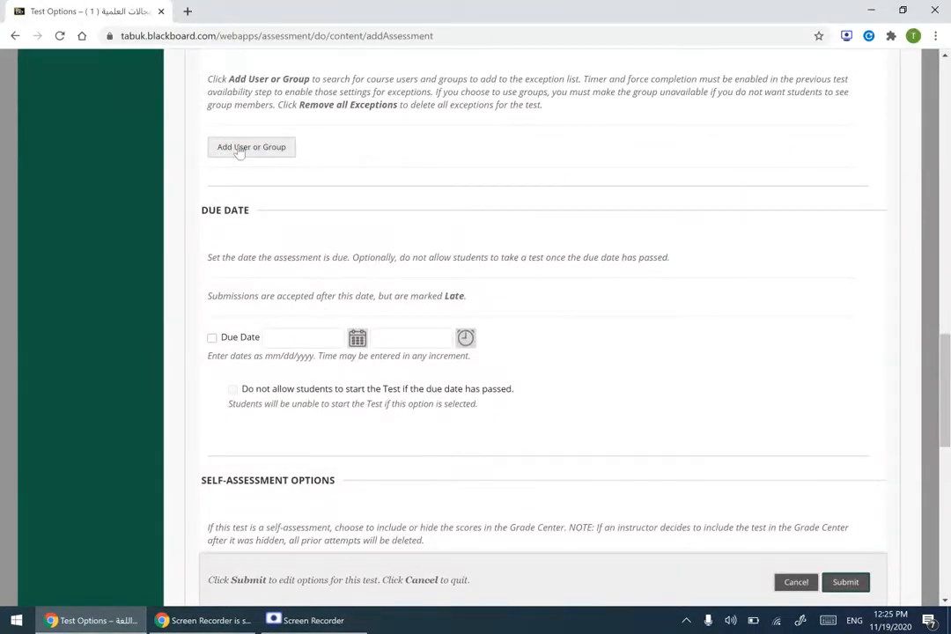
click(250, 148)
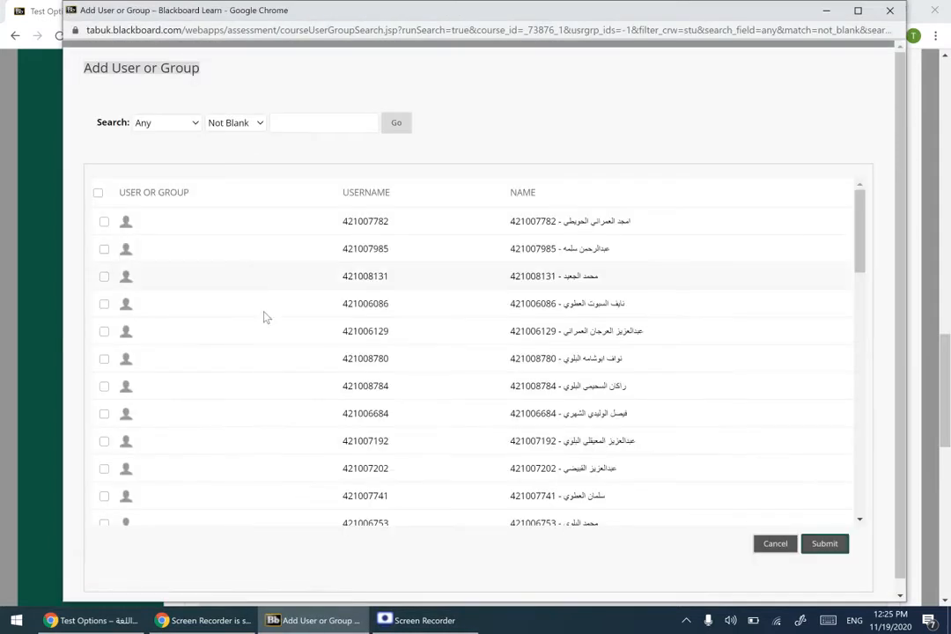
mouse_move(775, 542)
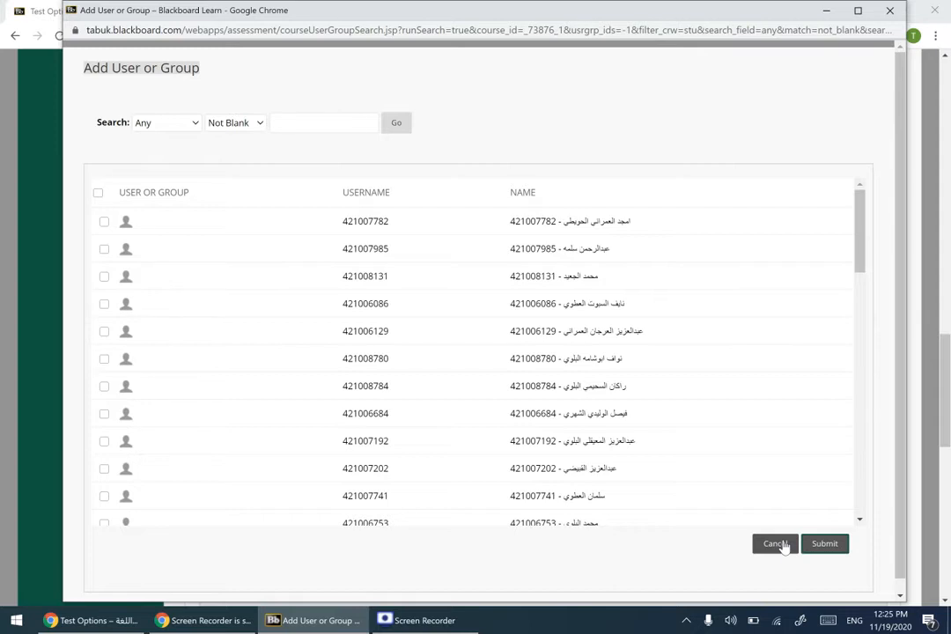
click(775, 543)
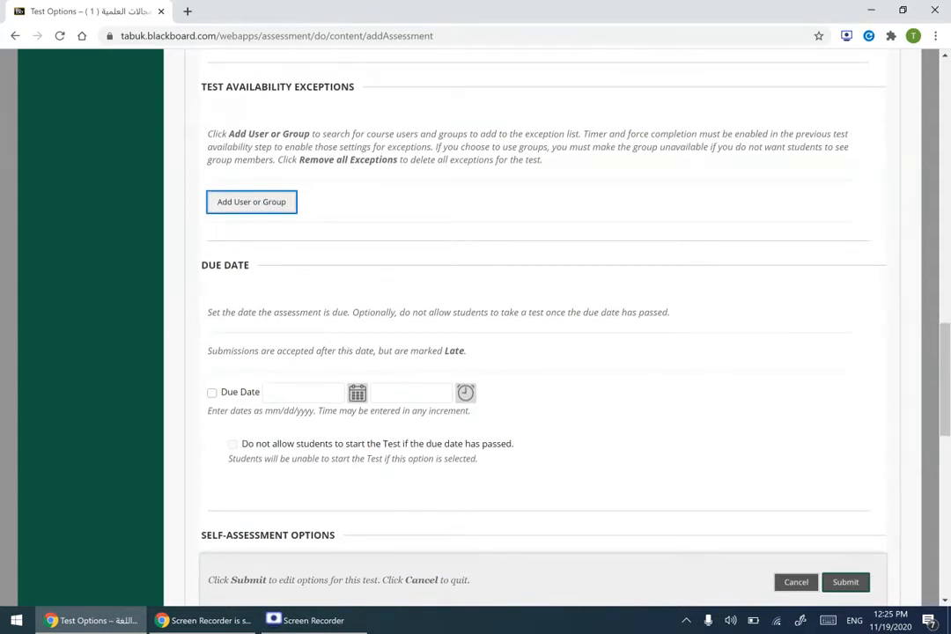
mouse_move(212, 98)
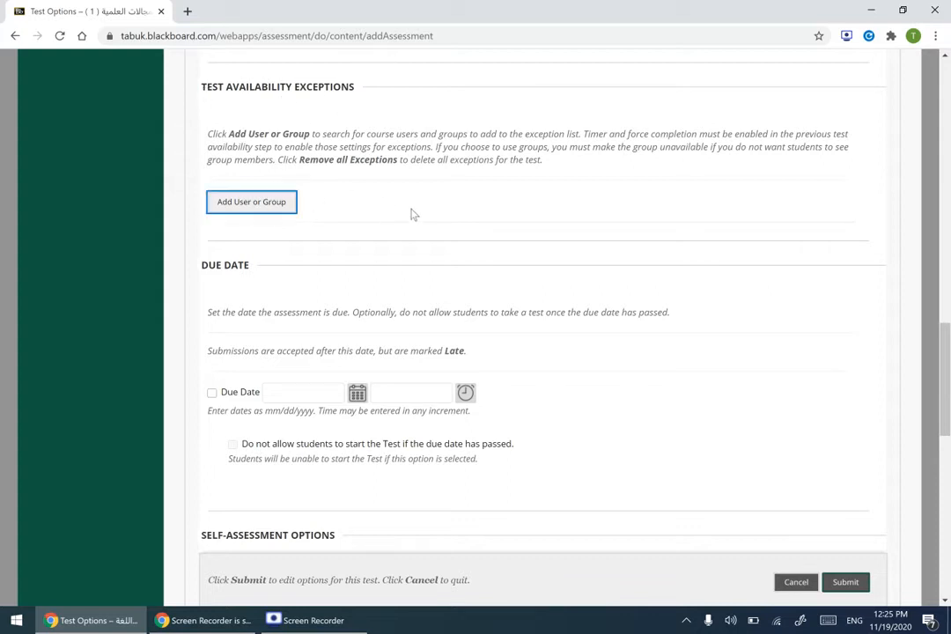
mouse_move(209, 206)
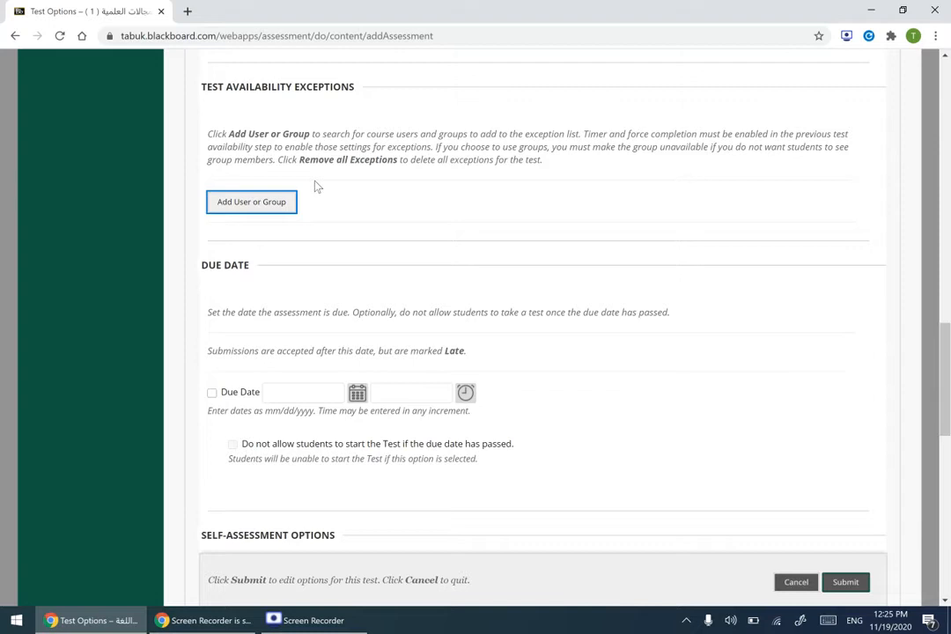
mouse_move(384, 215)
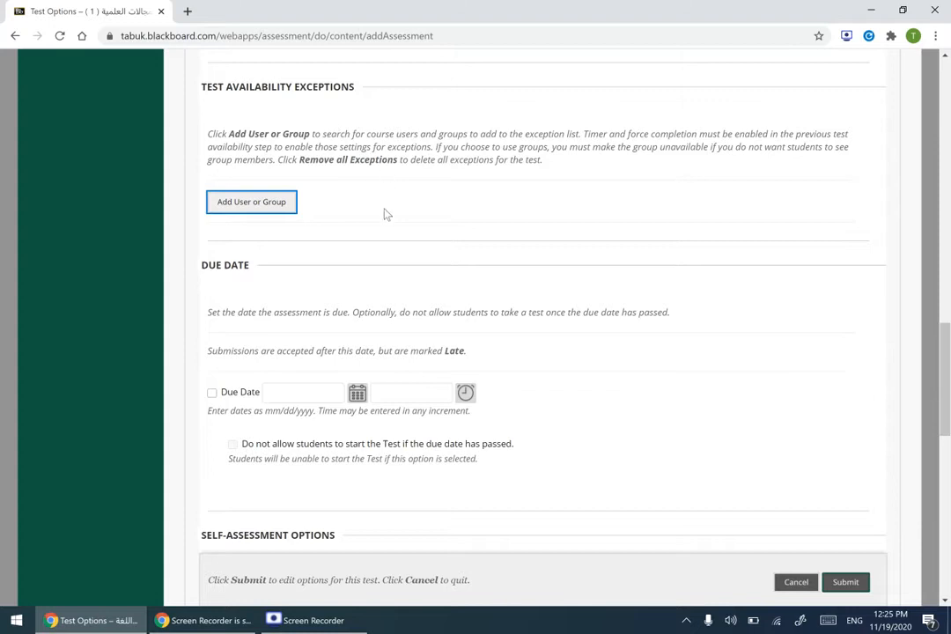
mouse_move(405, 164)
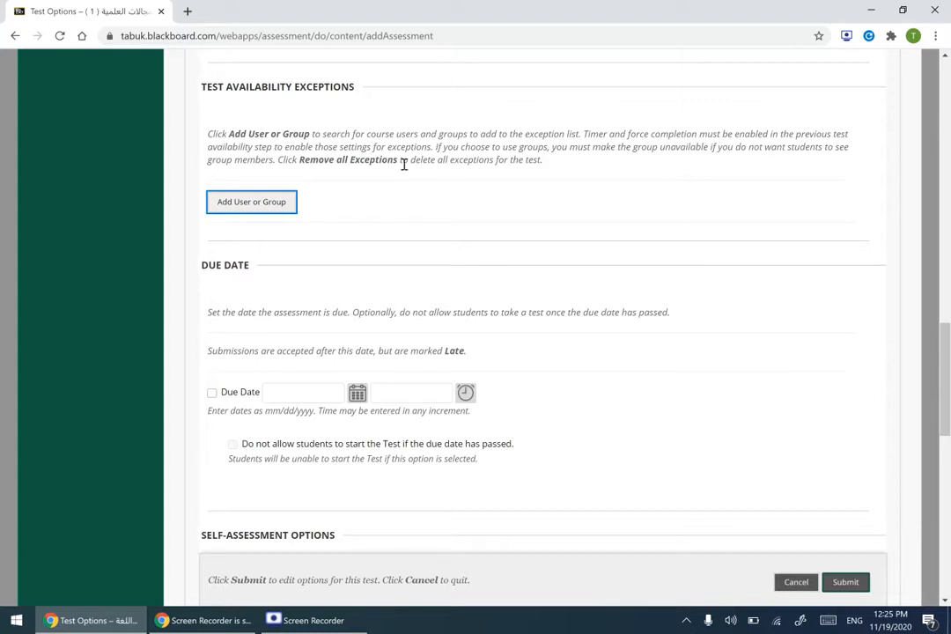
mouse_move(250, 200)
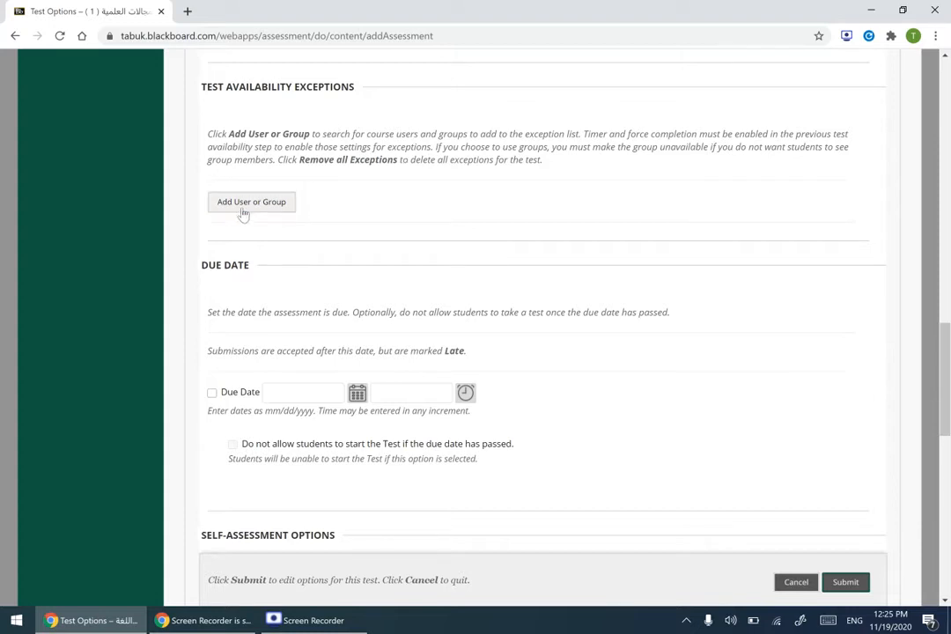
mouse_move(271, 215)
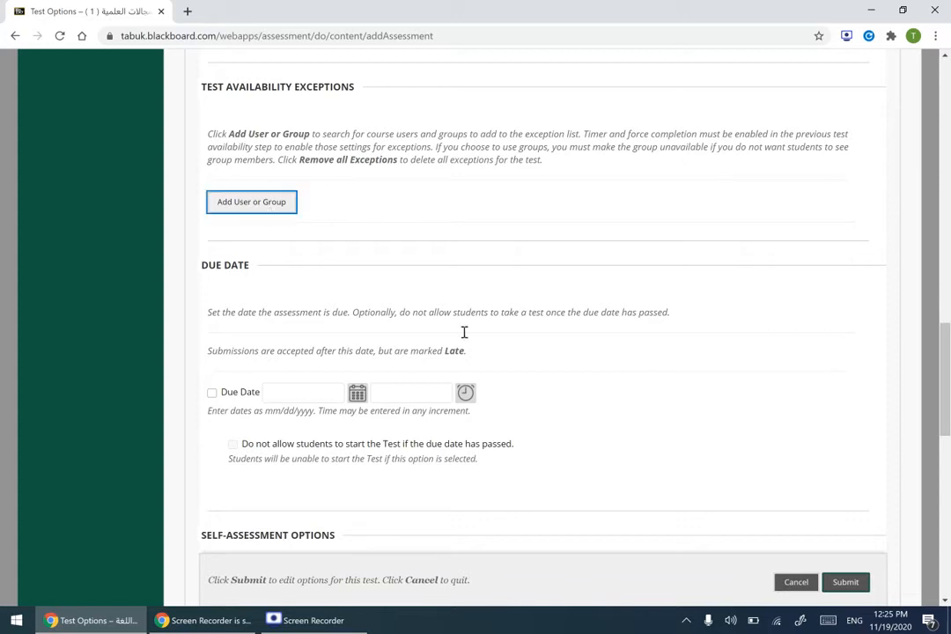
Step: Submit the Test Options page to save the ESP ECE001 settings
scroll(down, 3)
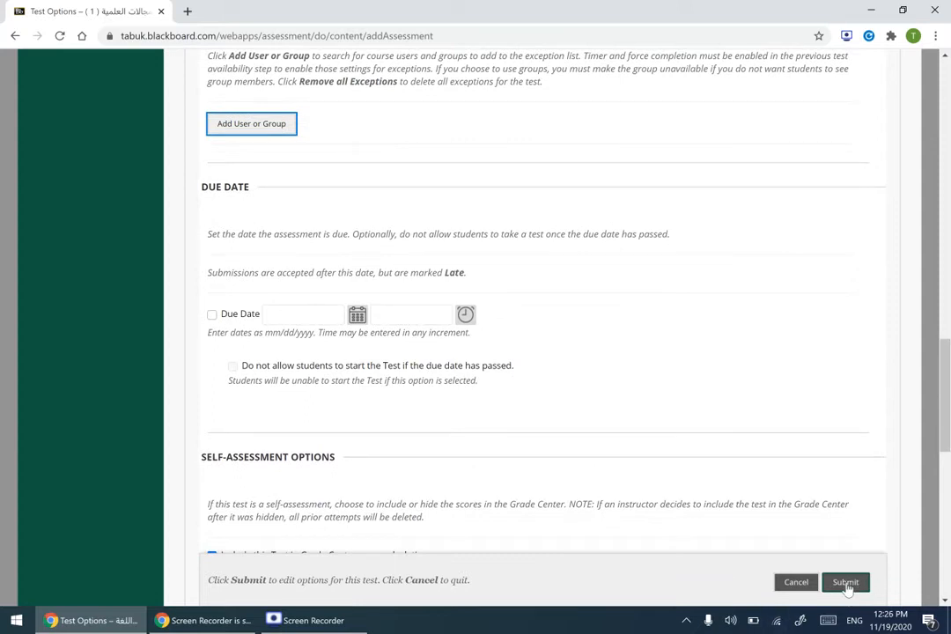
click(845, 581)
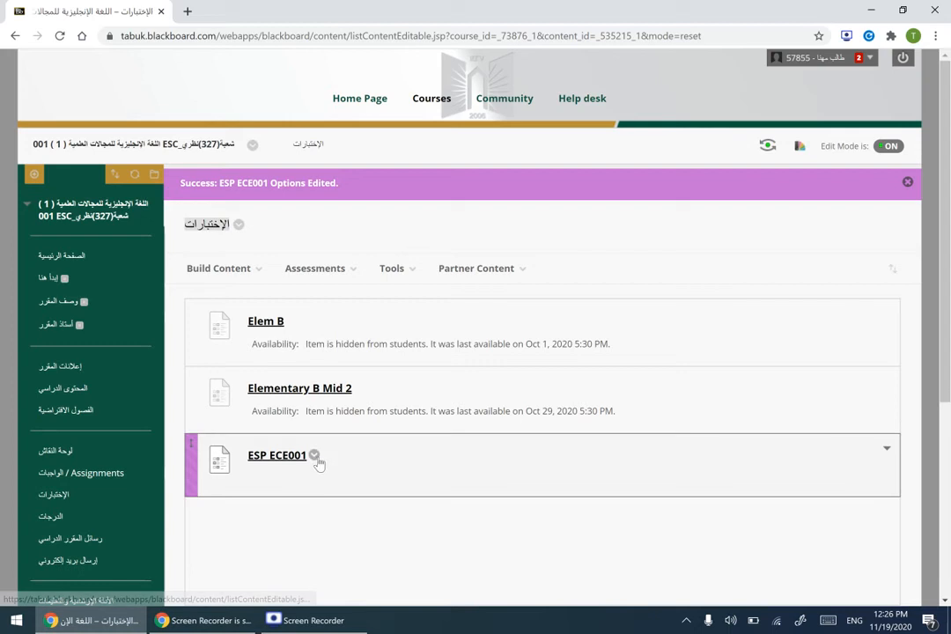
mouse_move(313, 454)
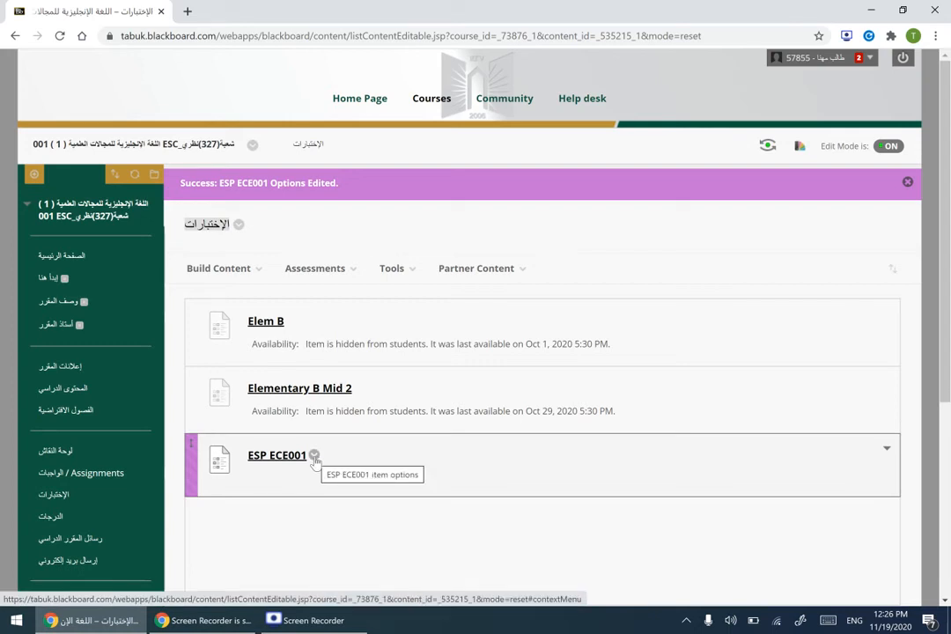
Step: Open the options chevron next to ESP ECE001 on the content page
click(314, 454)
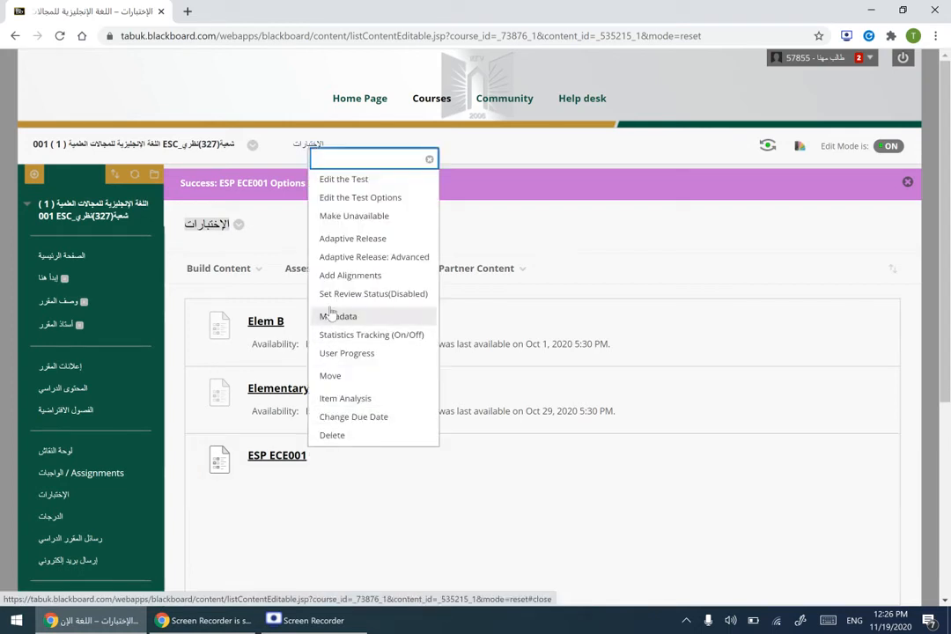
mouse_move(352, 237)
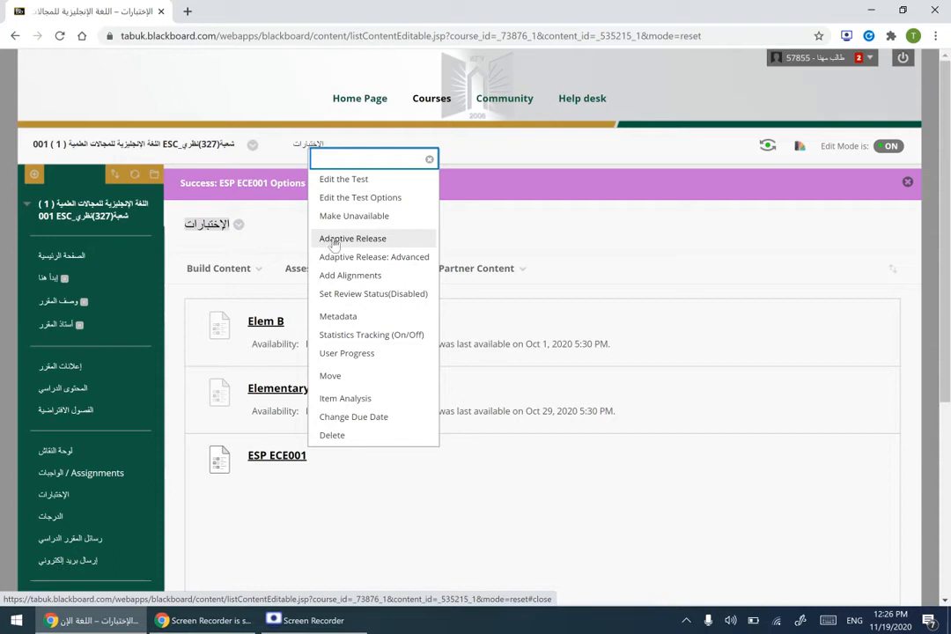
Step: Choose Adaptive Release for ESP ECE001 and move down to the Membership section
click(352, 237)
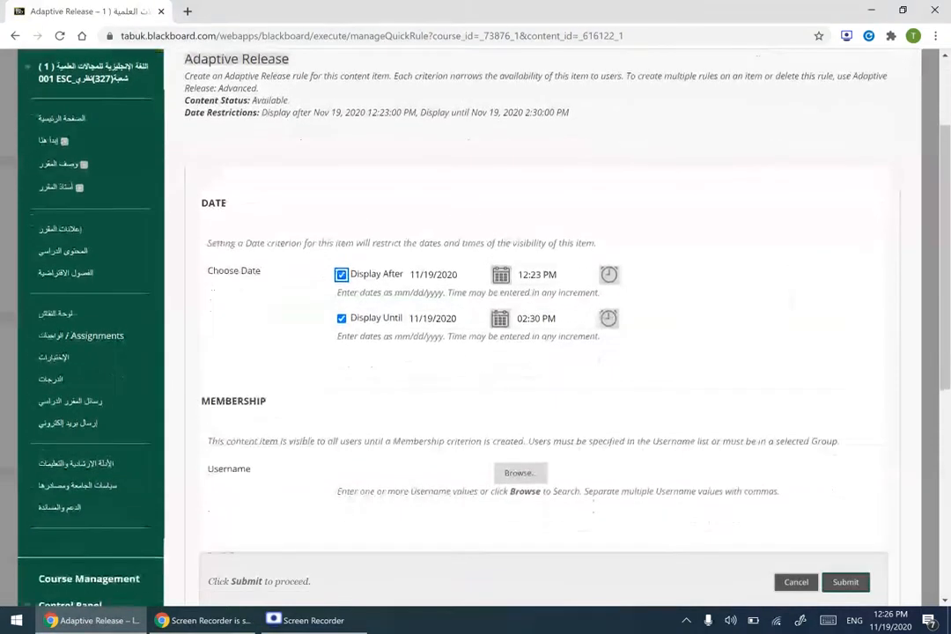
scroll(down, 3)
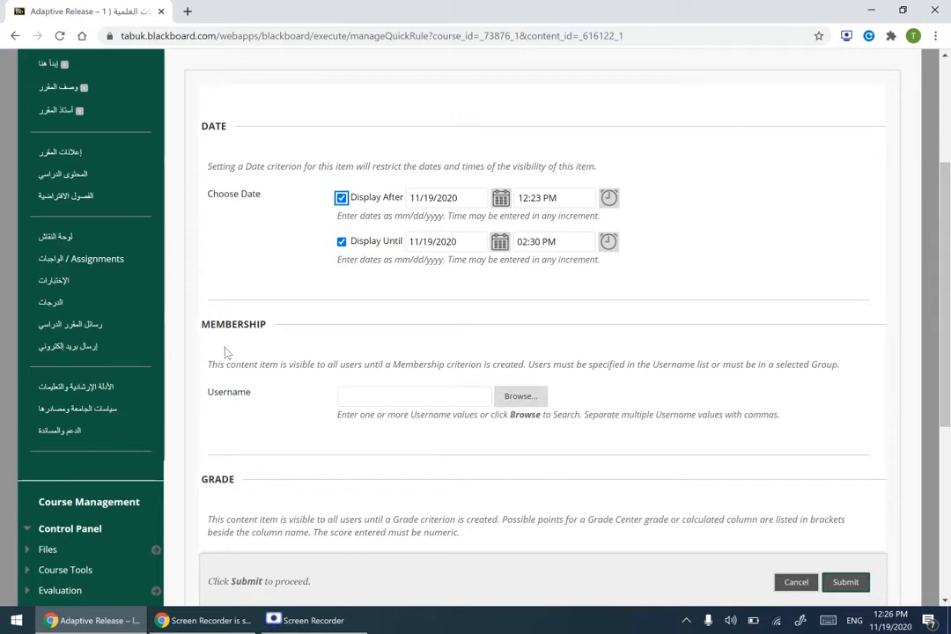
mouse_move(222, 380)
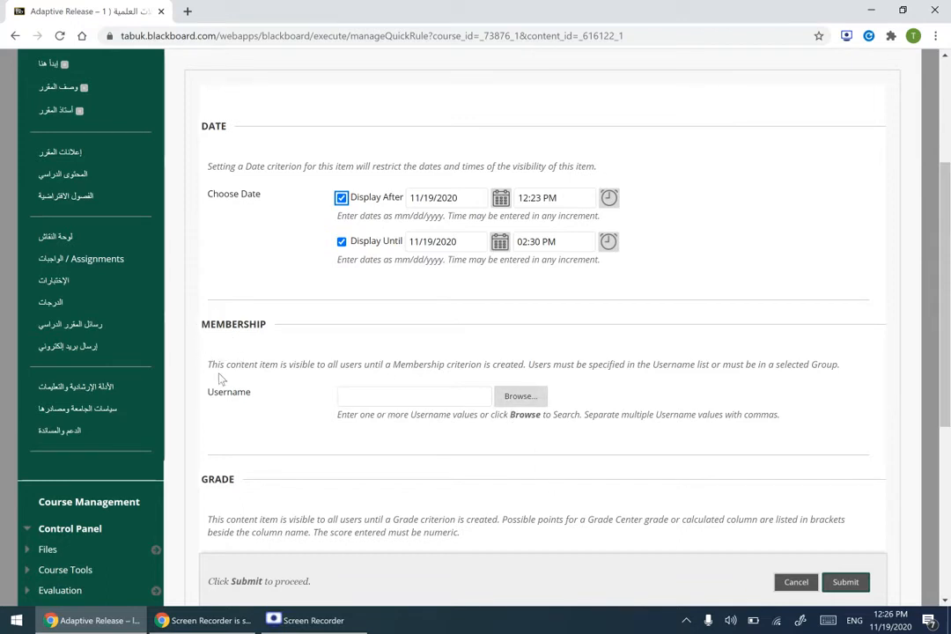
mouse_move(385, 378)
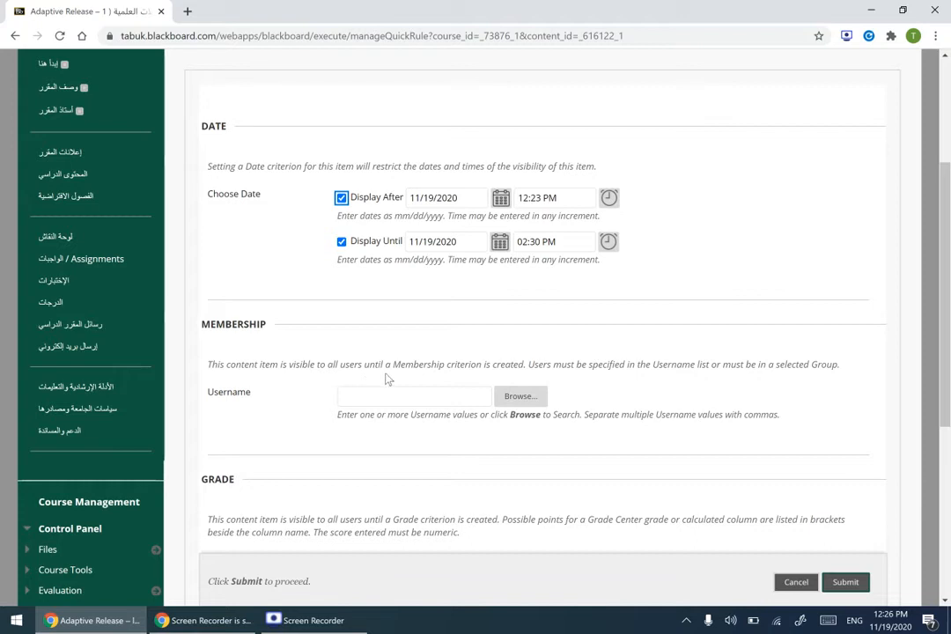
mouse_move(467, 379)
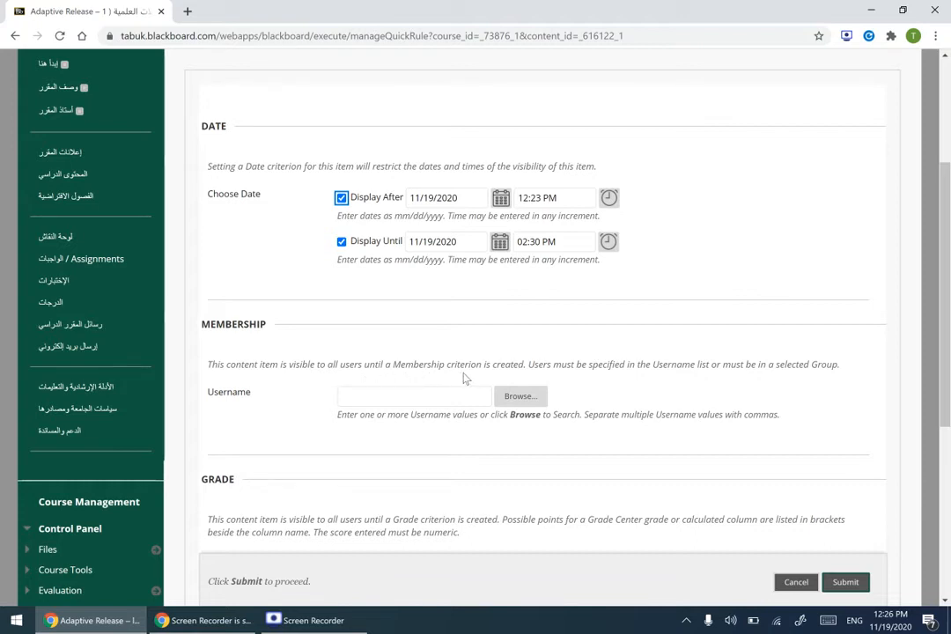
mouse_move(527, 379)
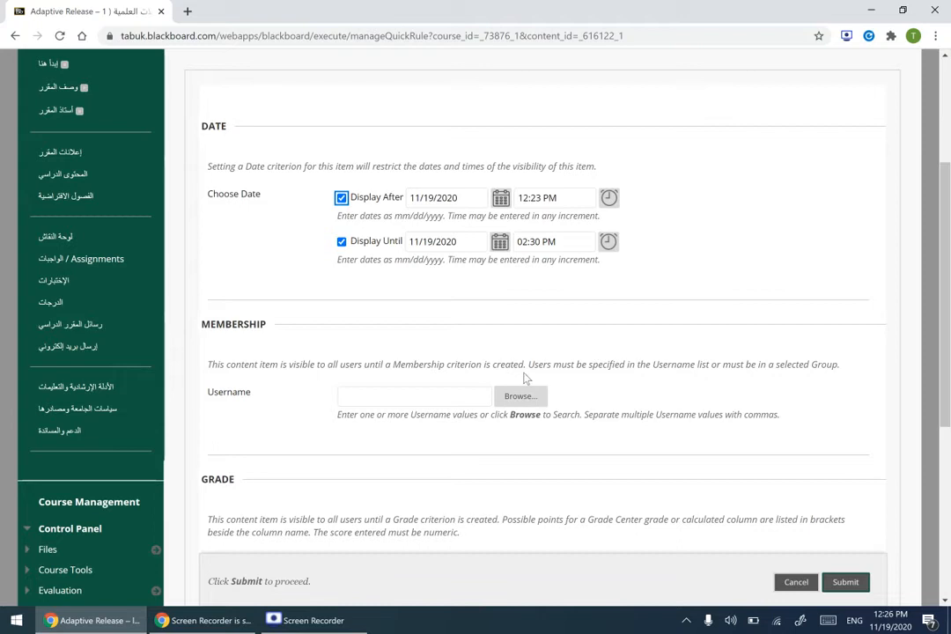
mouse_move(619, 384)
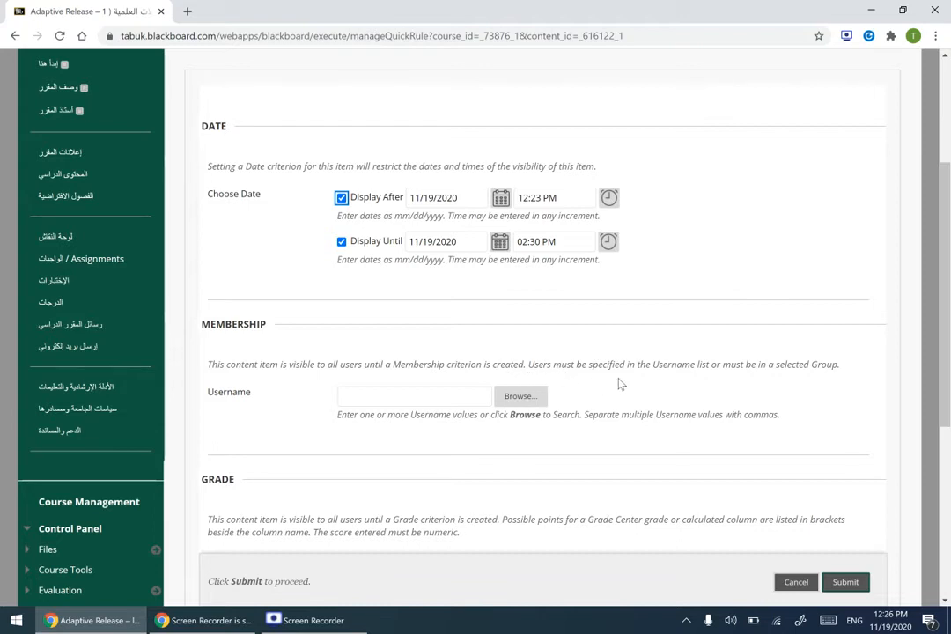
mouse_move(722, 380)
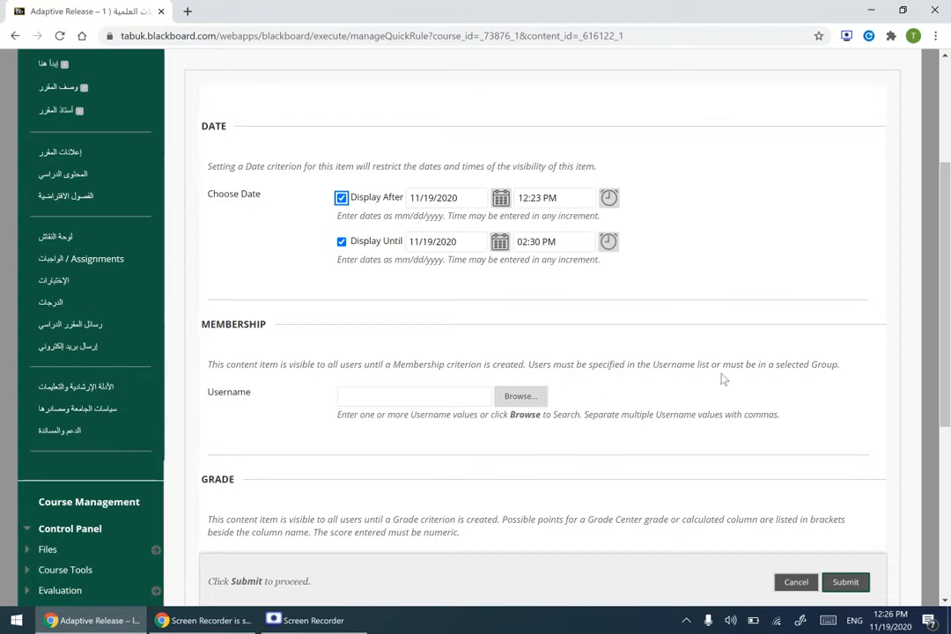
mouse_move(789, 377)
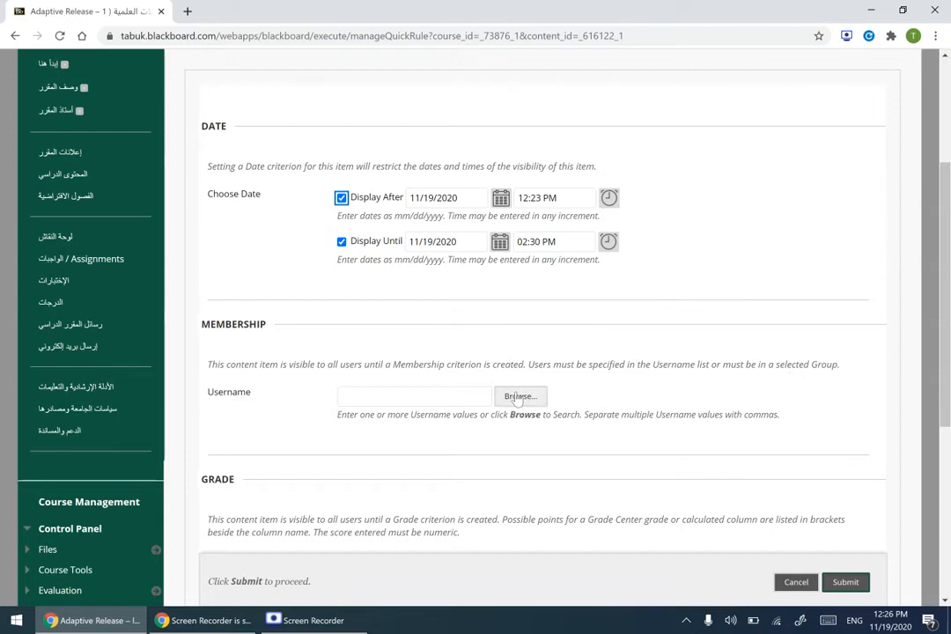
Step: Browse course membership and search for usernames that are Not blank
click(519, 396)
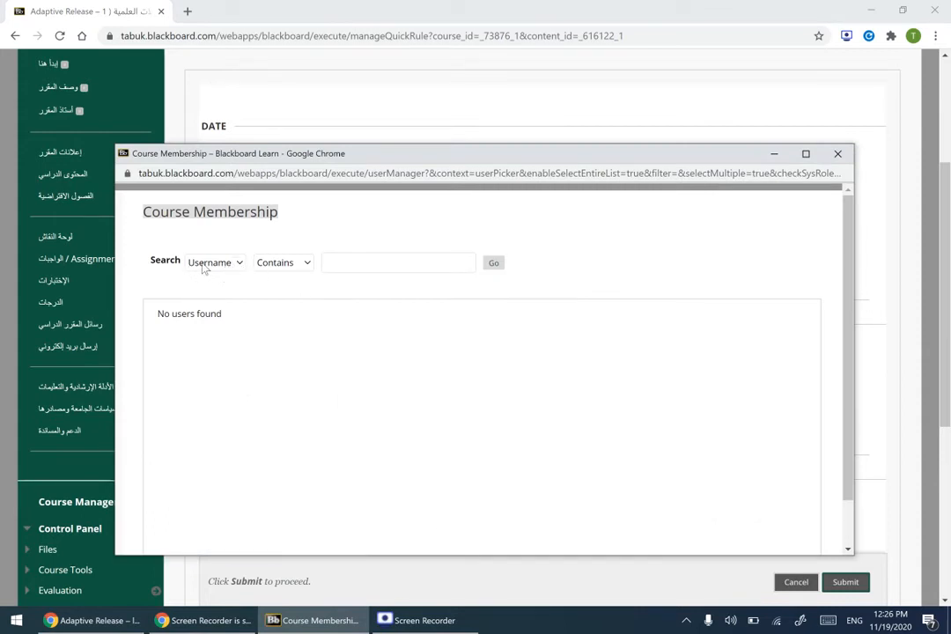
mouse_move(162, 326)
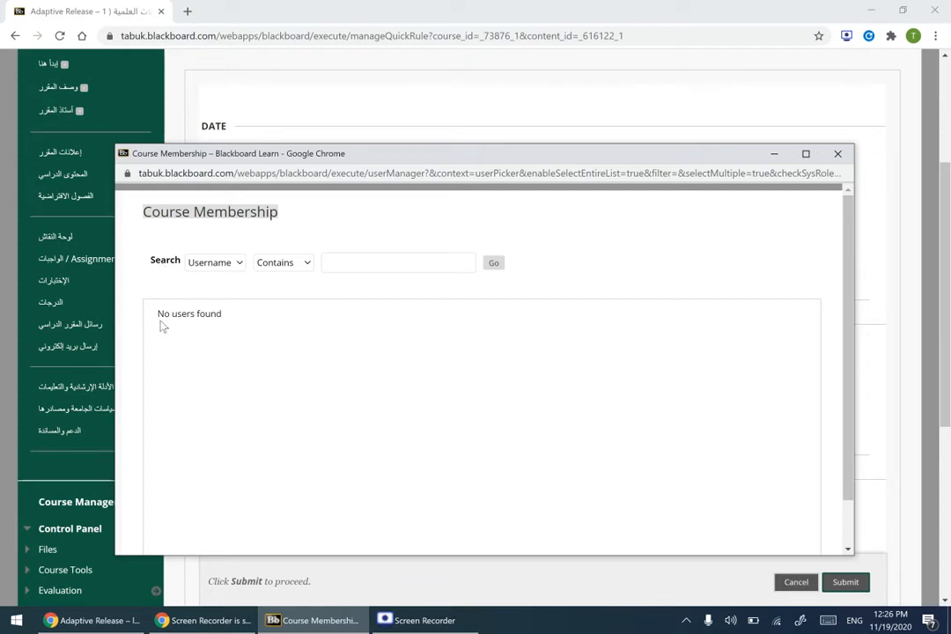
mouse_move(220, 313)
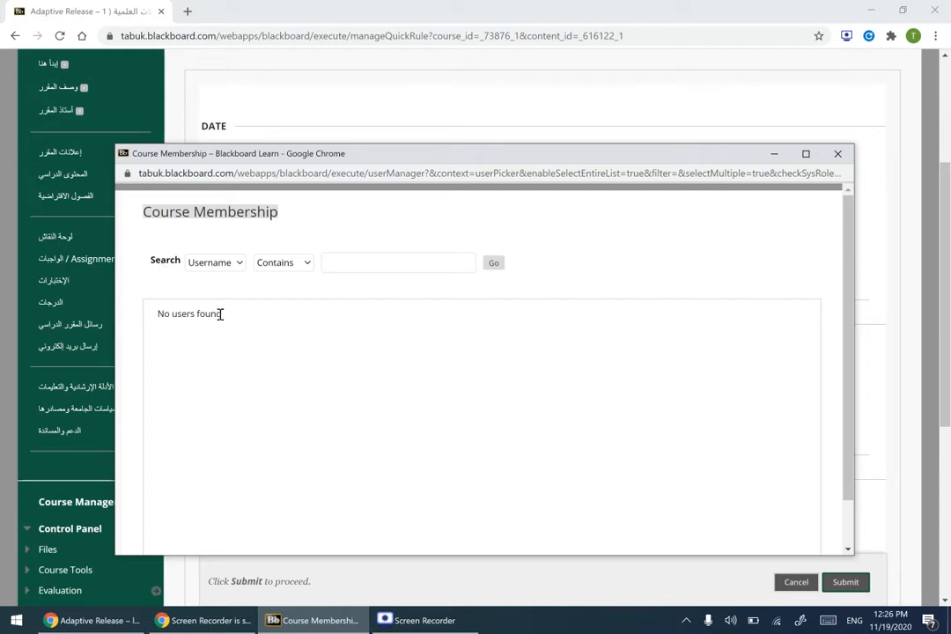
mouse_move(176, 330)
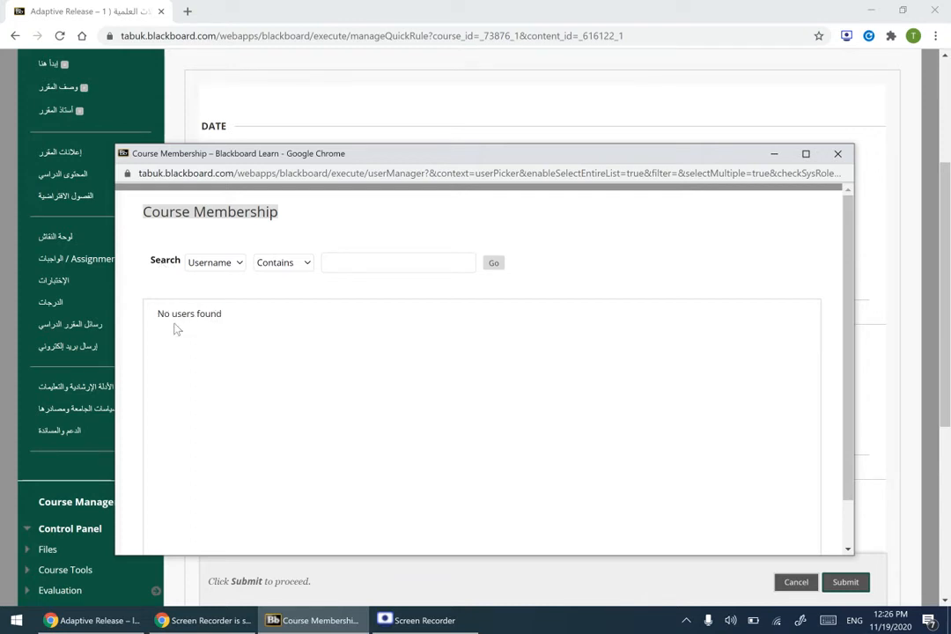
click(214, 260)
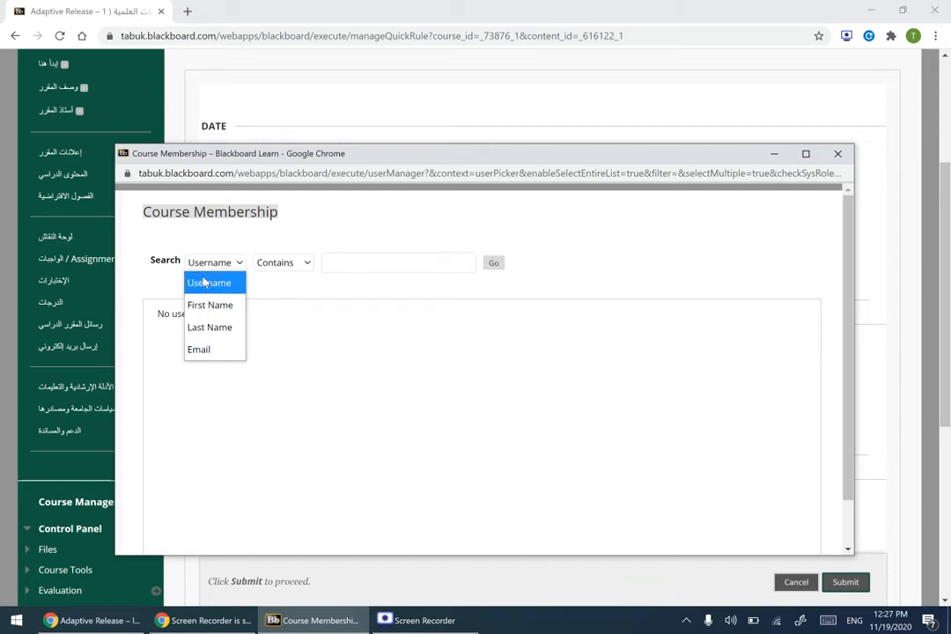
click(208, 281)
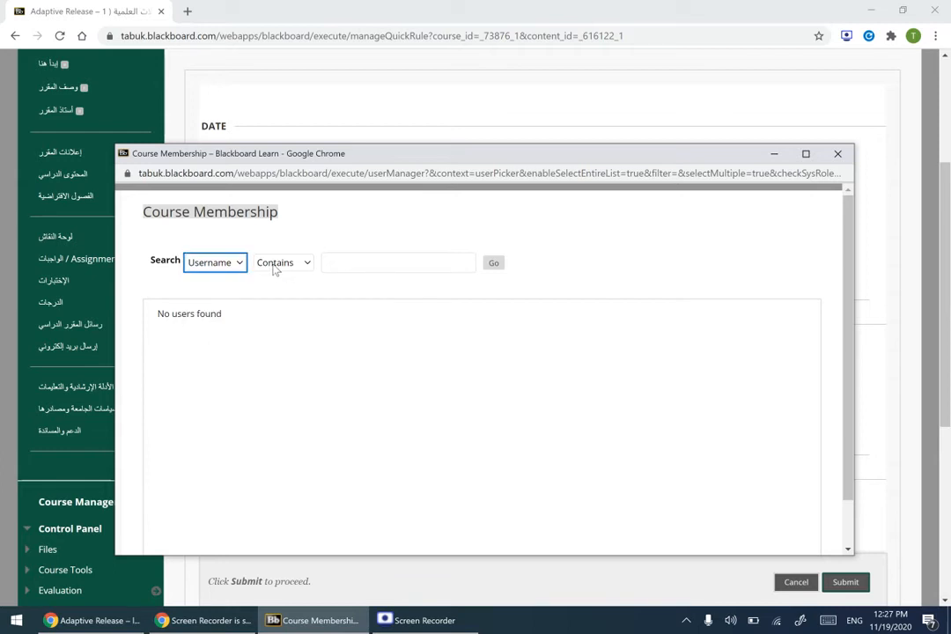
click(282, 262)
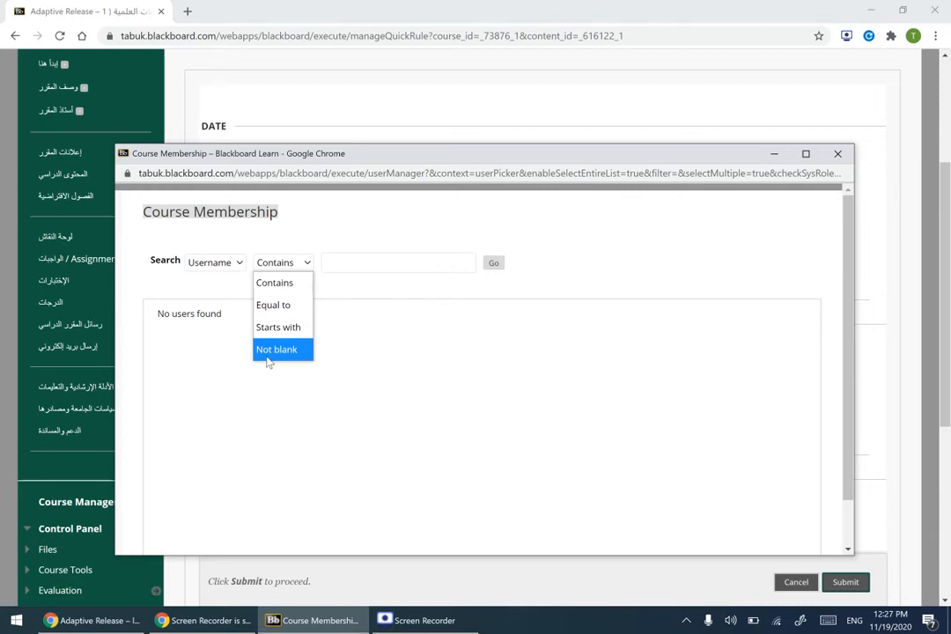
click(276, 349)
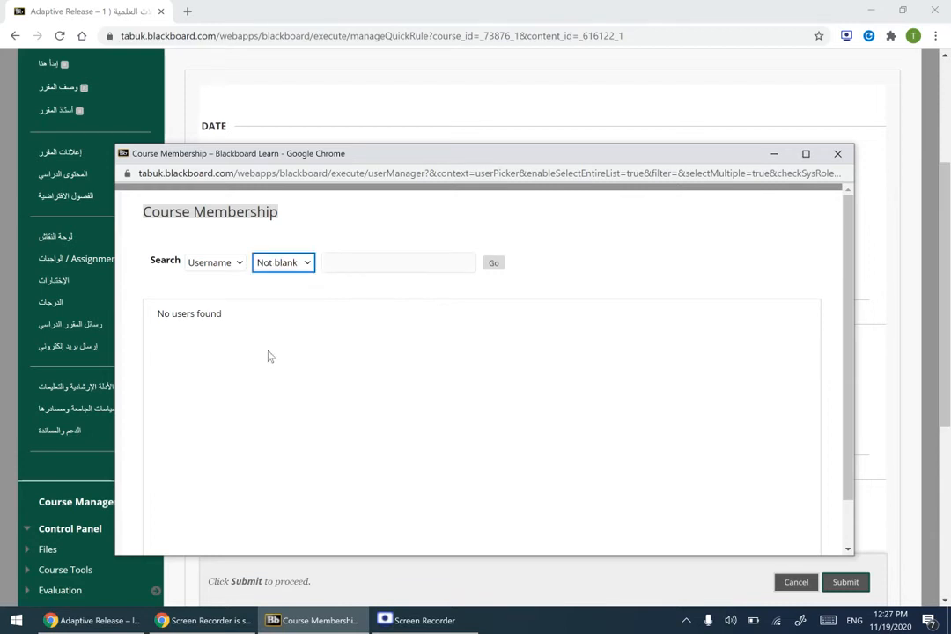
click(493, 262)
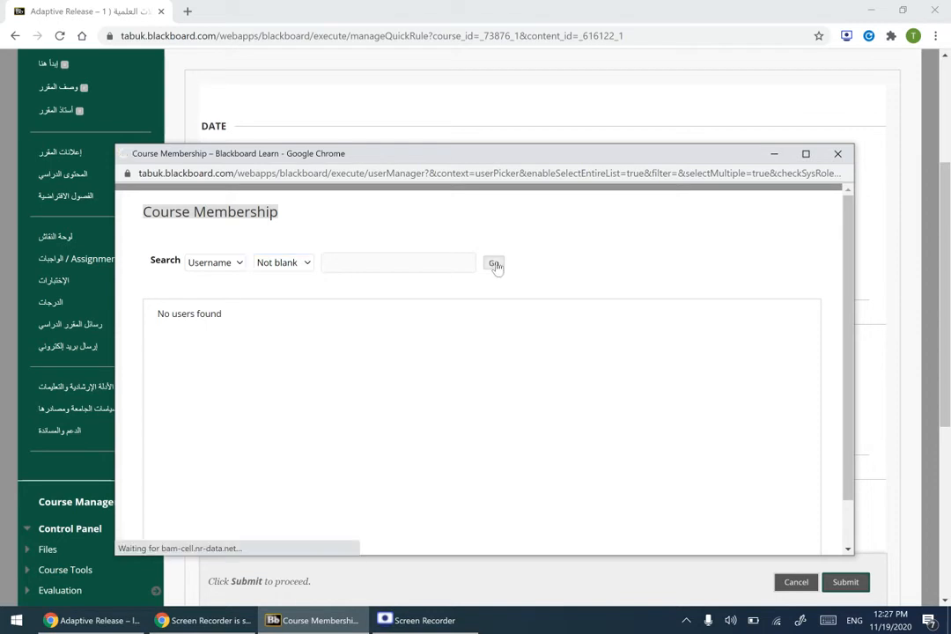
click(493, 262)
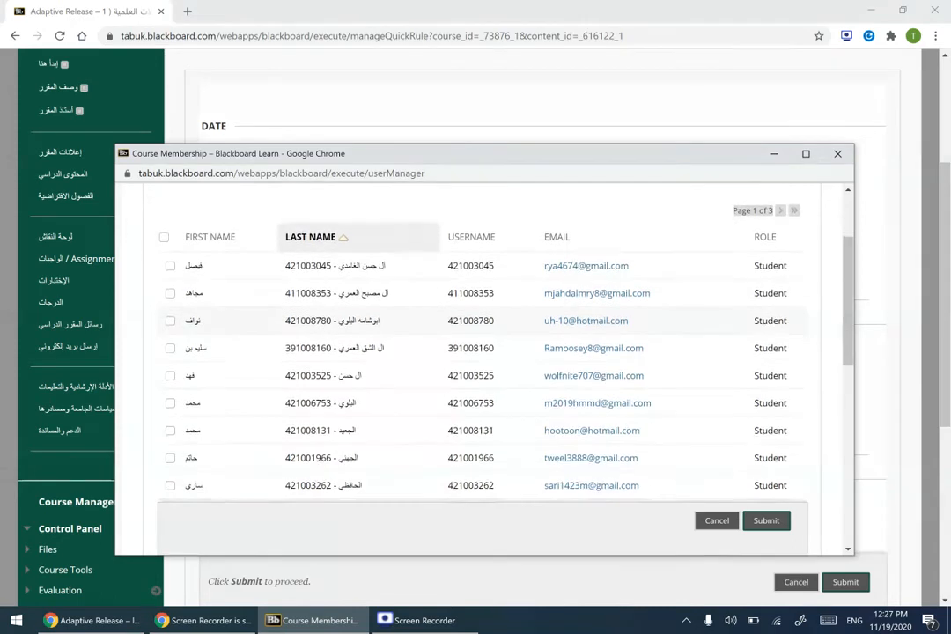
scroll(down, 3)
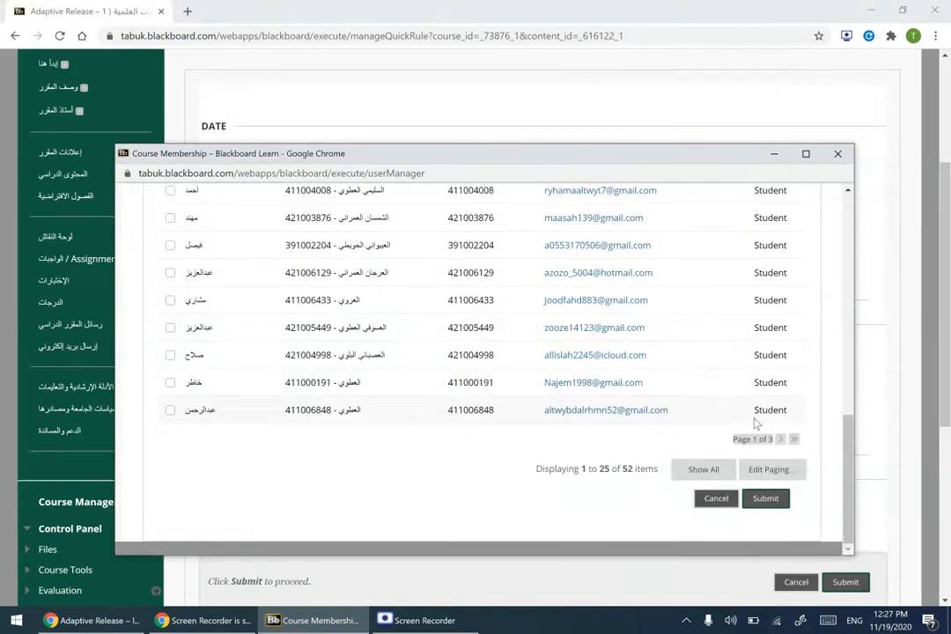
mouse_move(585, 472)
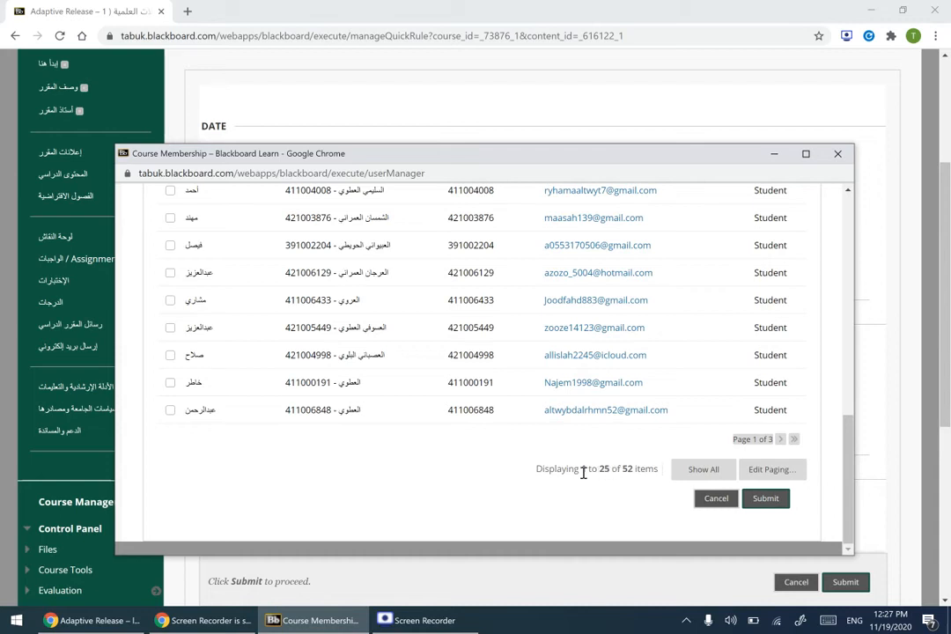
mouse_move(632, 472)
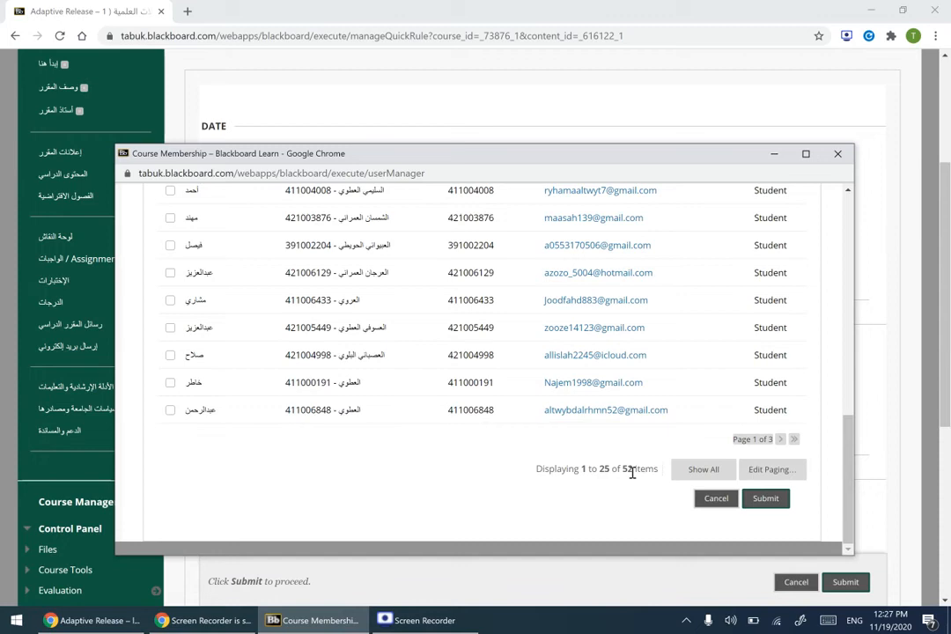
mouse_move(588, 454)
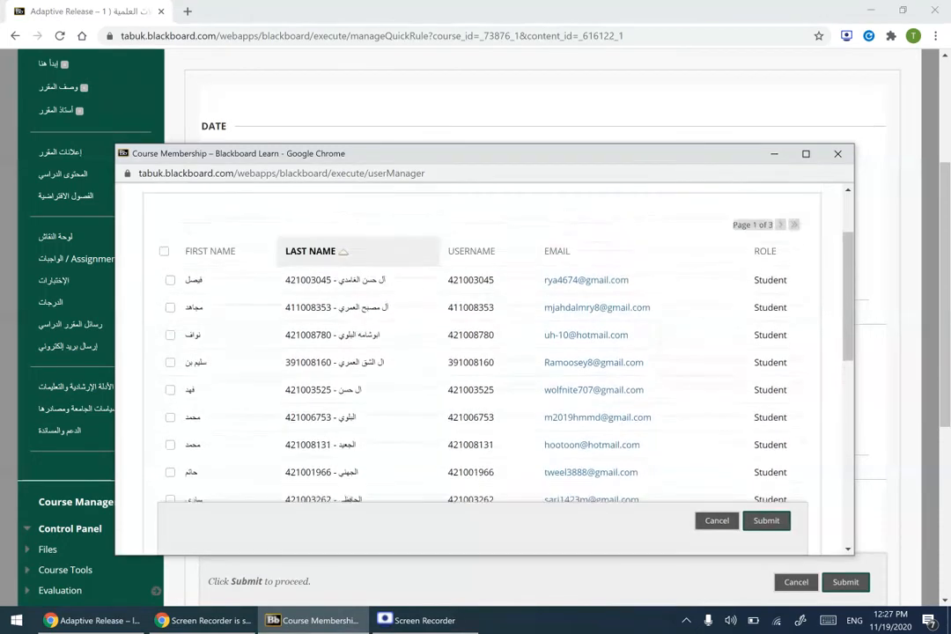
scroll(down, 3)
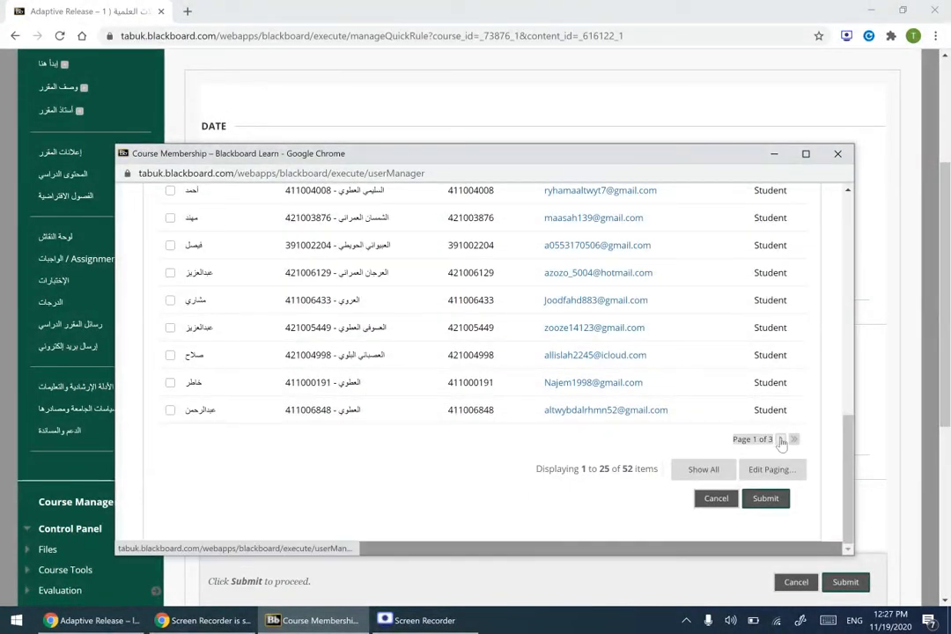
click(780, 442)
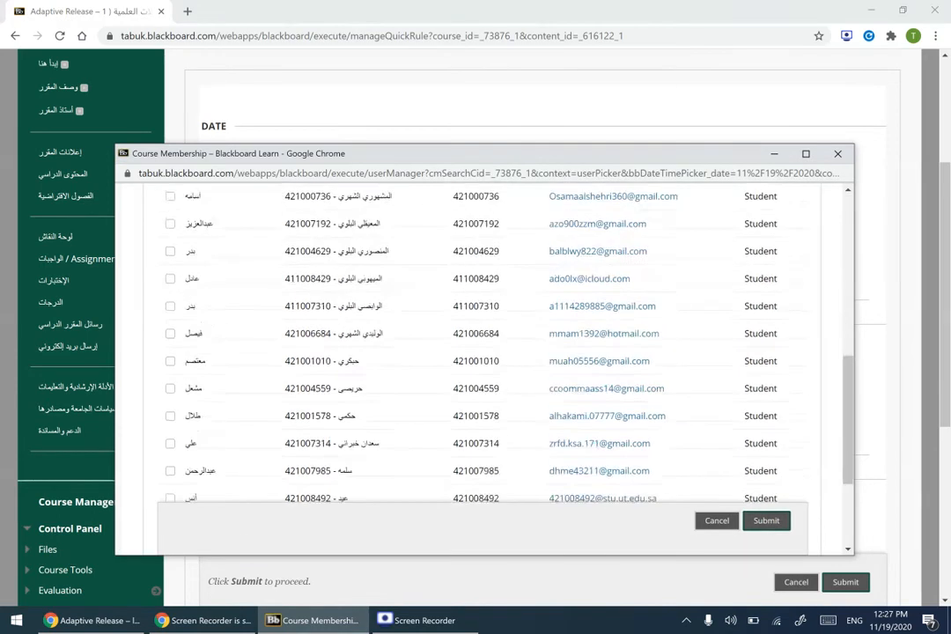
click(782, 440)
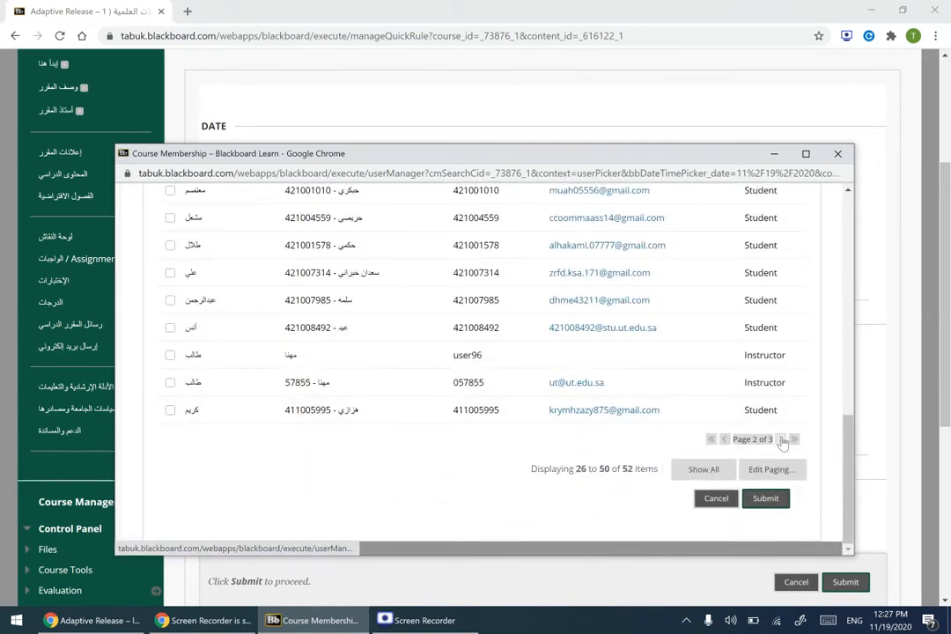
click(782, 440)
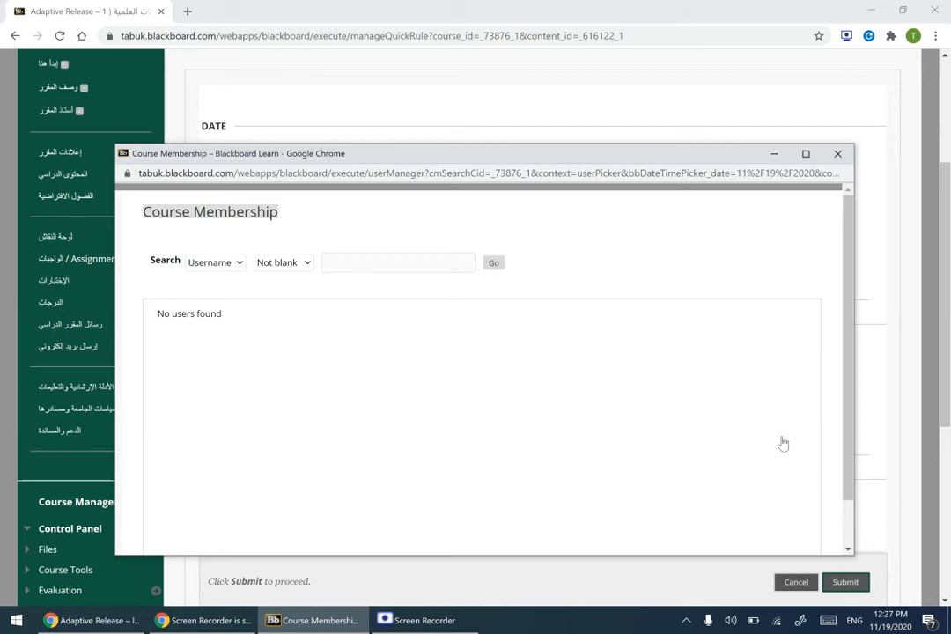
mouse_move(500, 302)
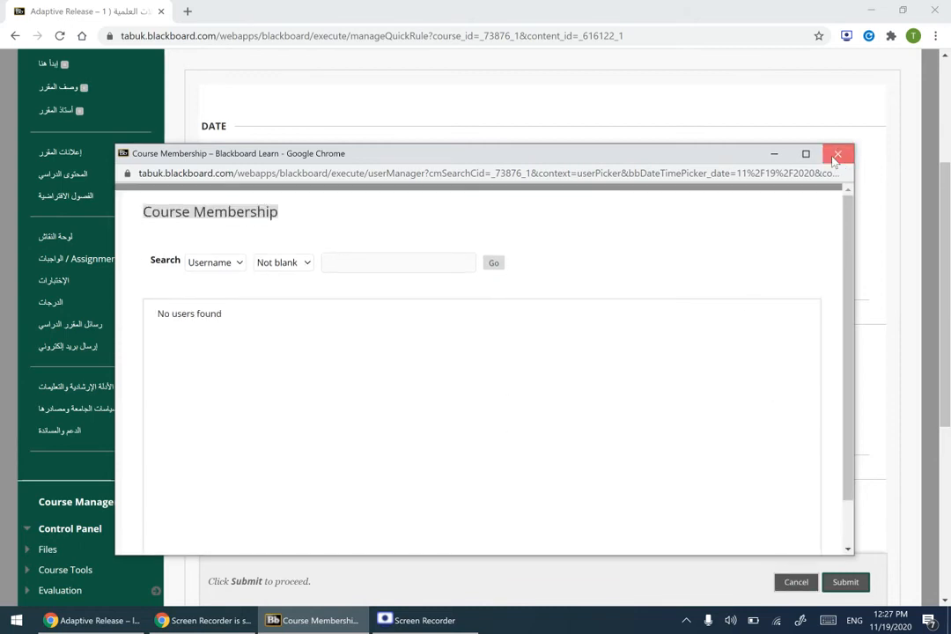
Step: Reopen the member browser and rerun the Username Not blank search
click(838, 154)
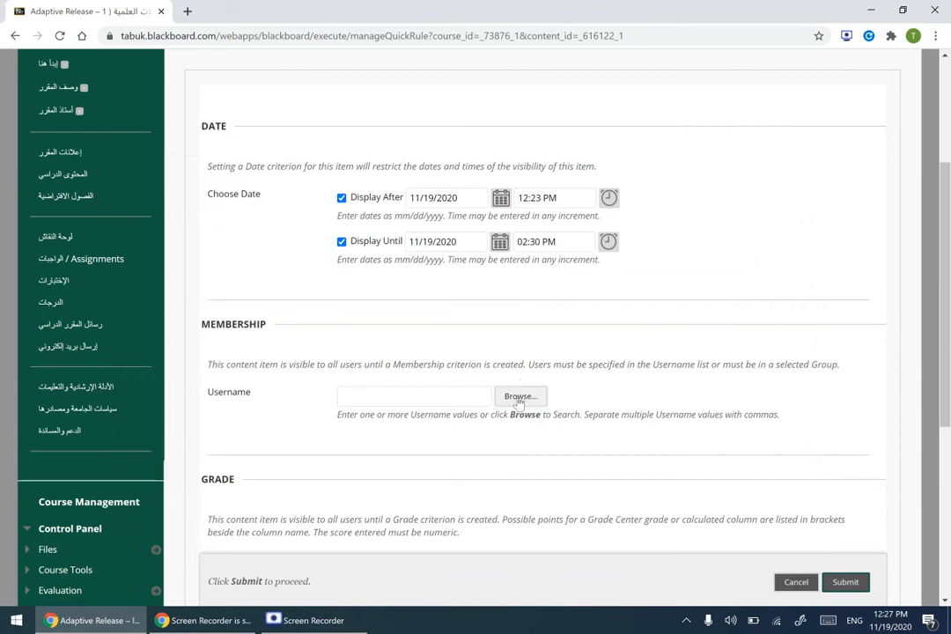
click(519, 396)
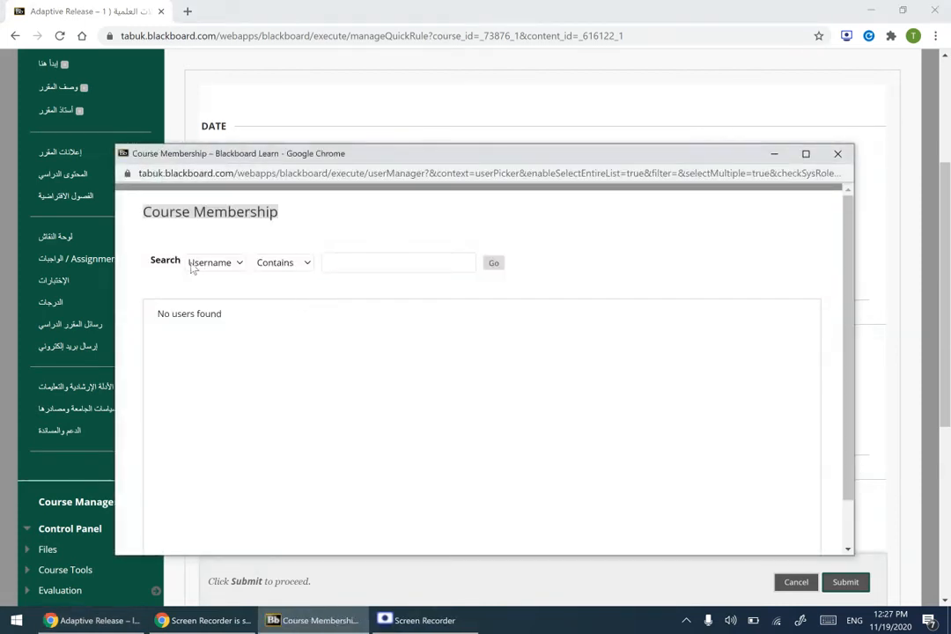
click(282, 262)
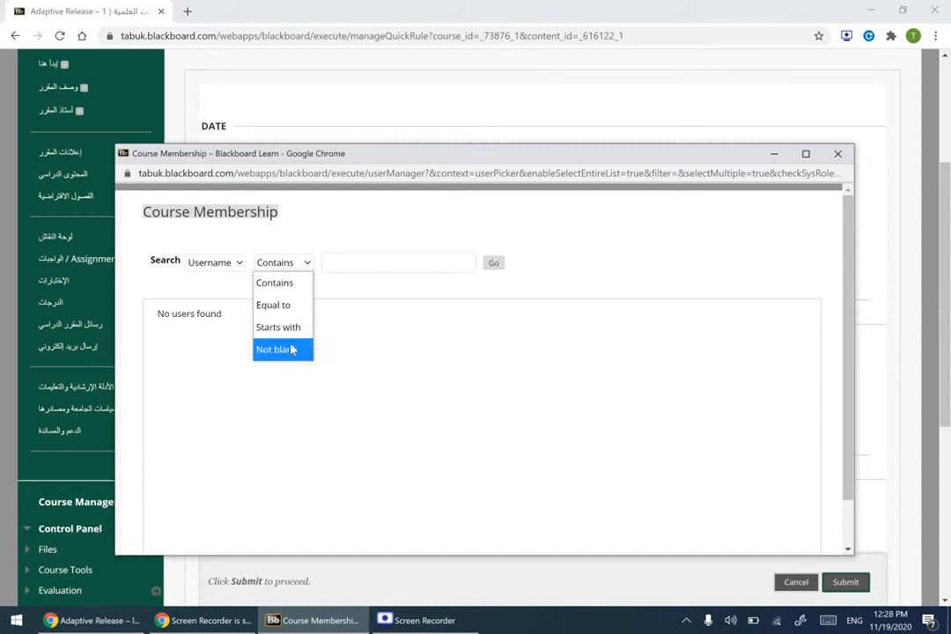
click(275, 348)
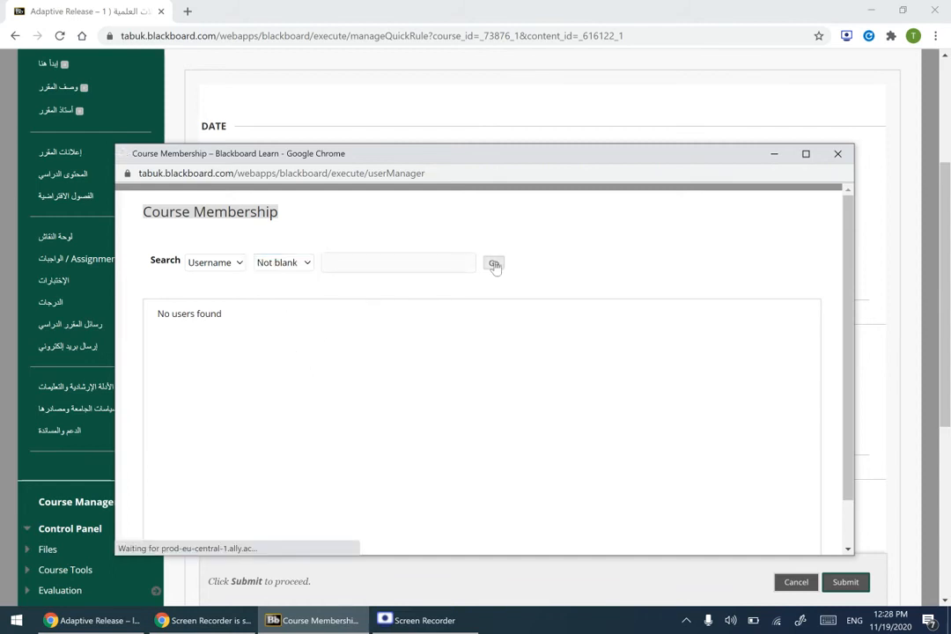
click(493, 264)
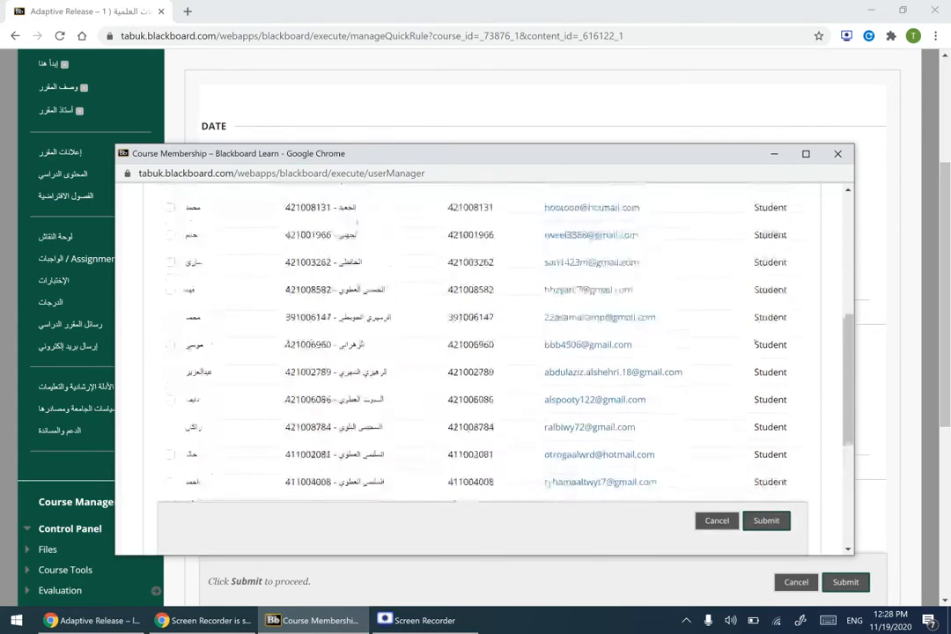
click(310, 215)
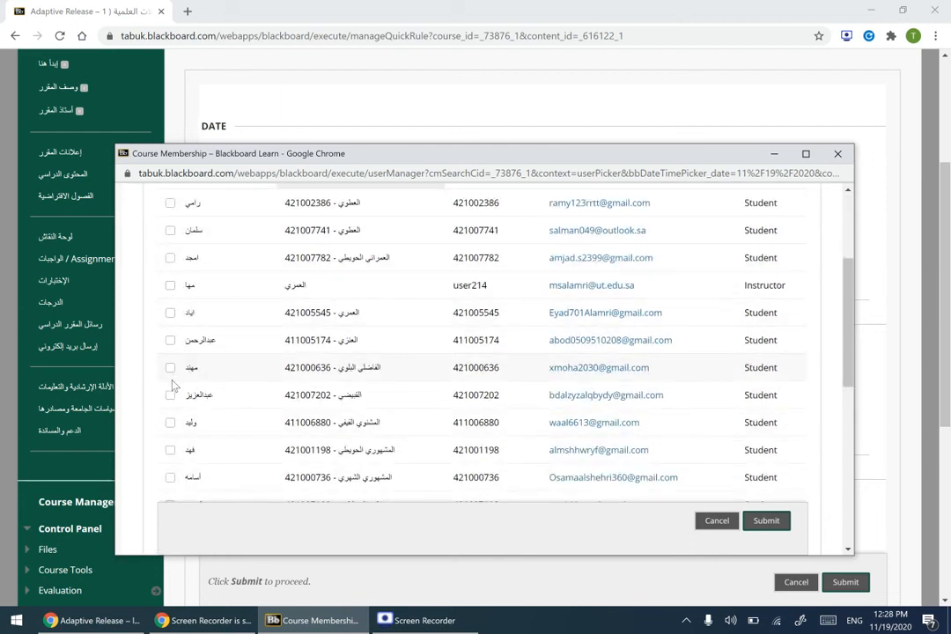
click(169, 423)
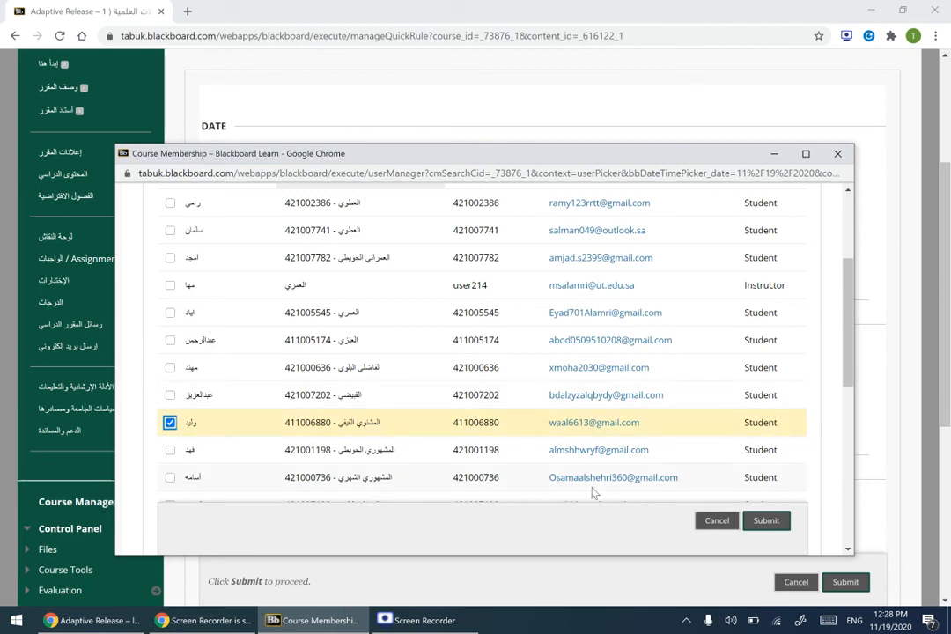
click(764, 521)
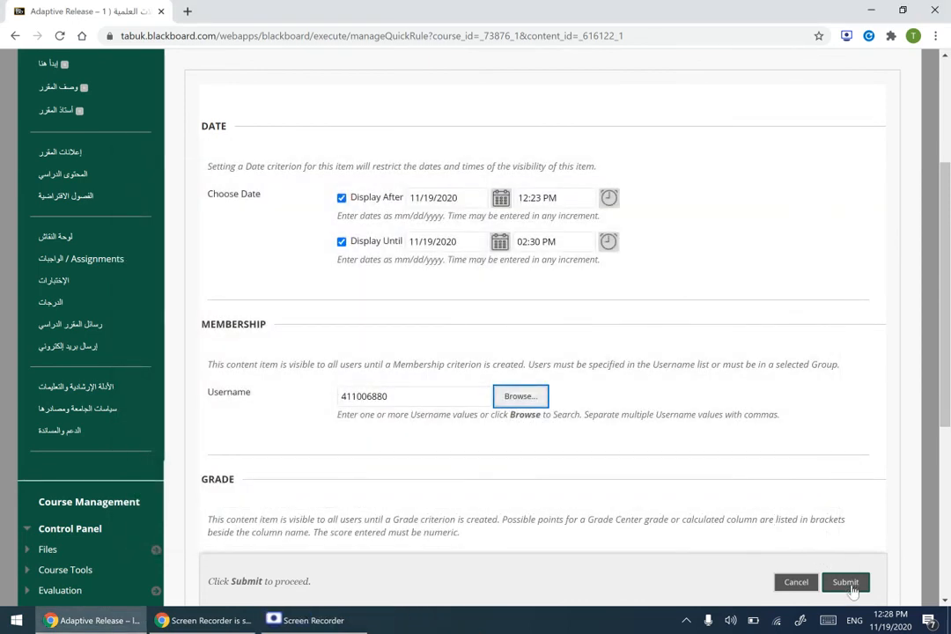
Step: Submit the adaptive release rule so ESP ECE001 is available only to the chosen student
click(845, 581)
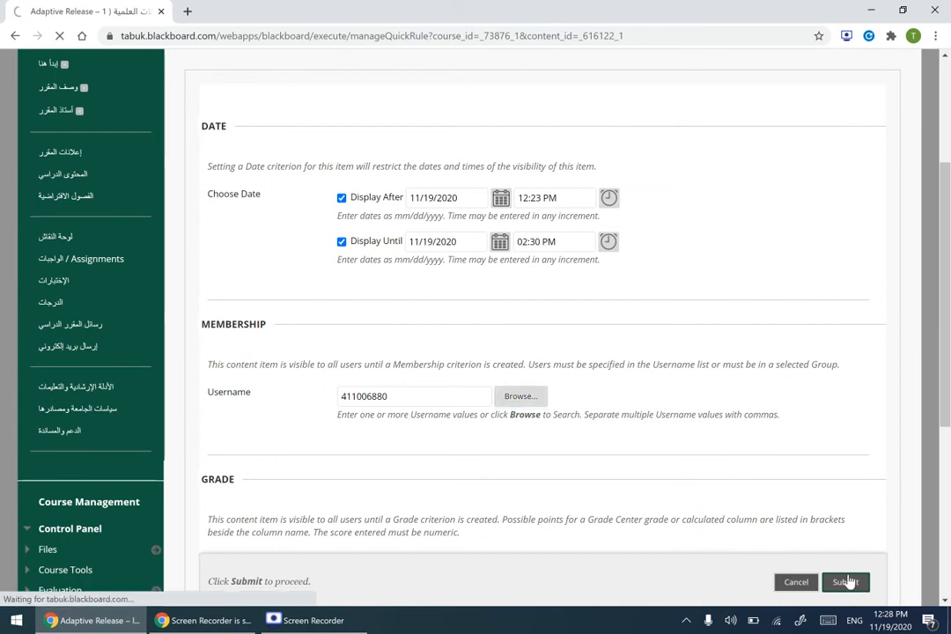
click(845, 581)
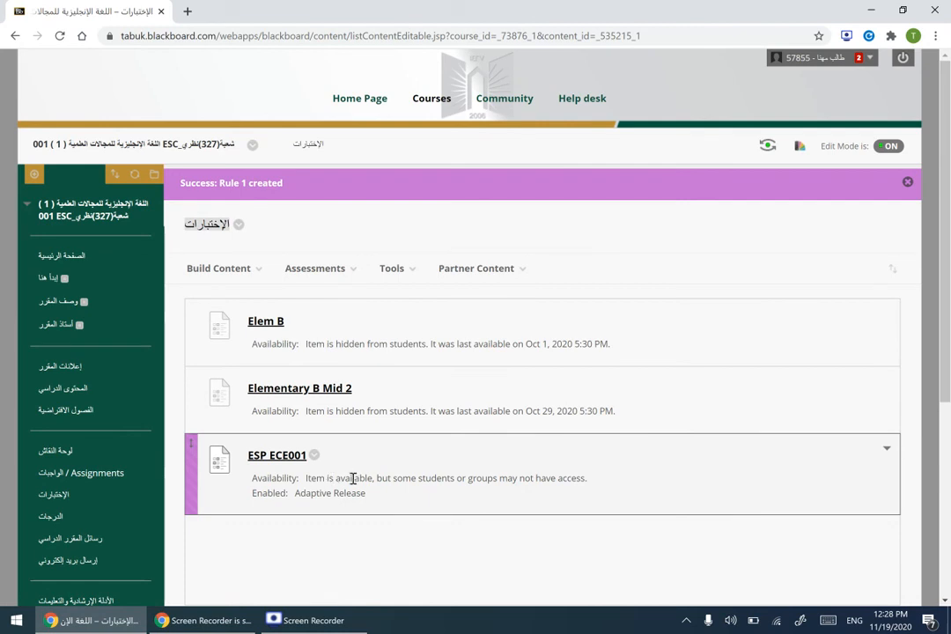
mouse_move(414, 491)
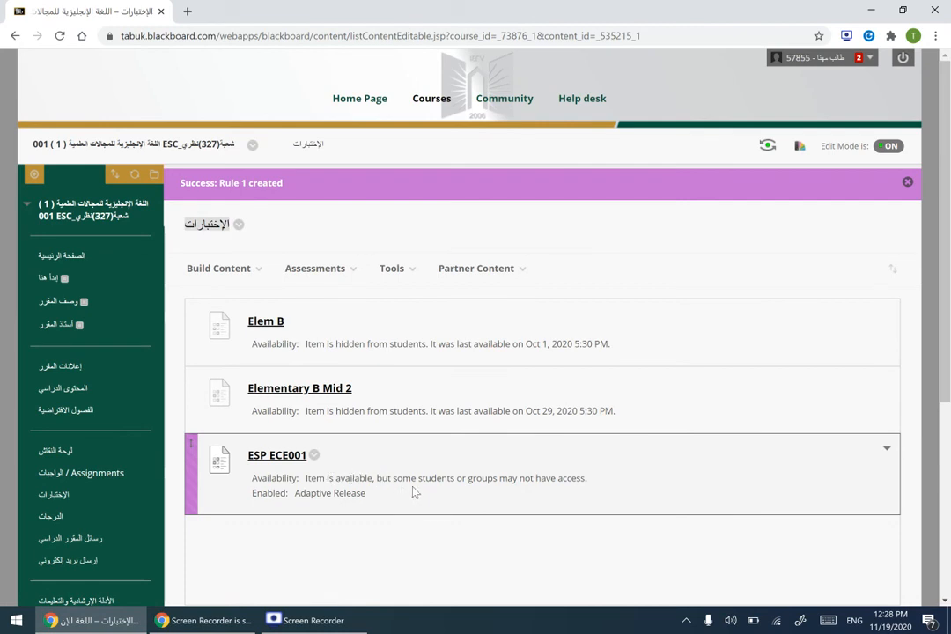
mouse_move(532, 489)
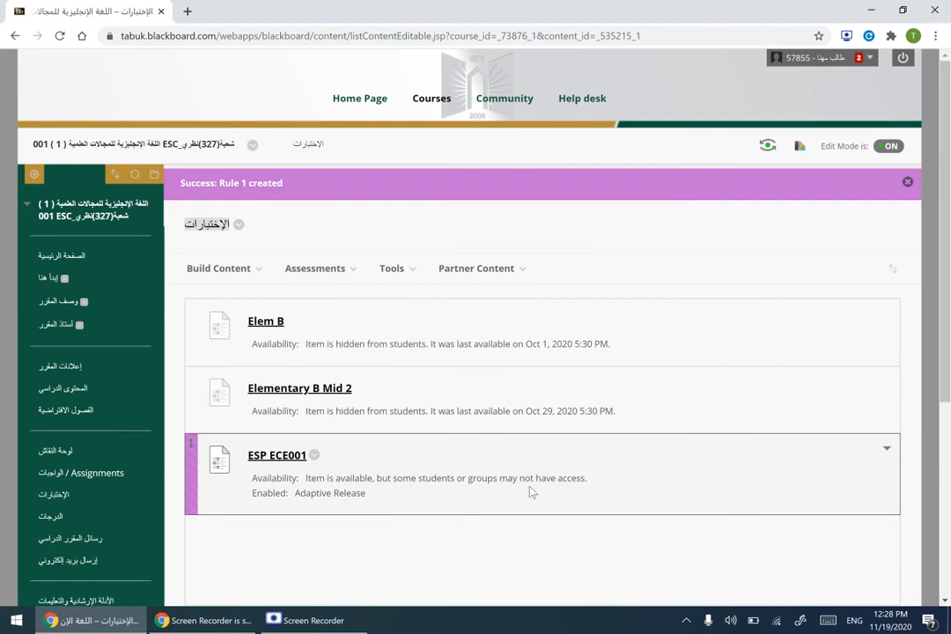
mouse_move(268, 509)
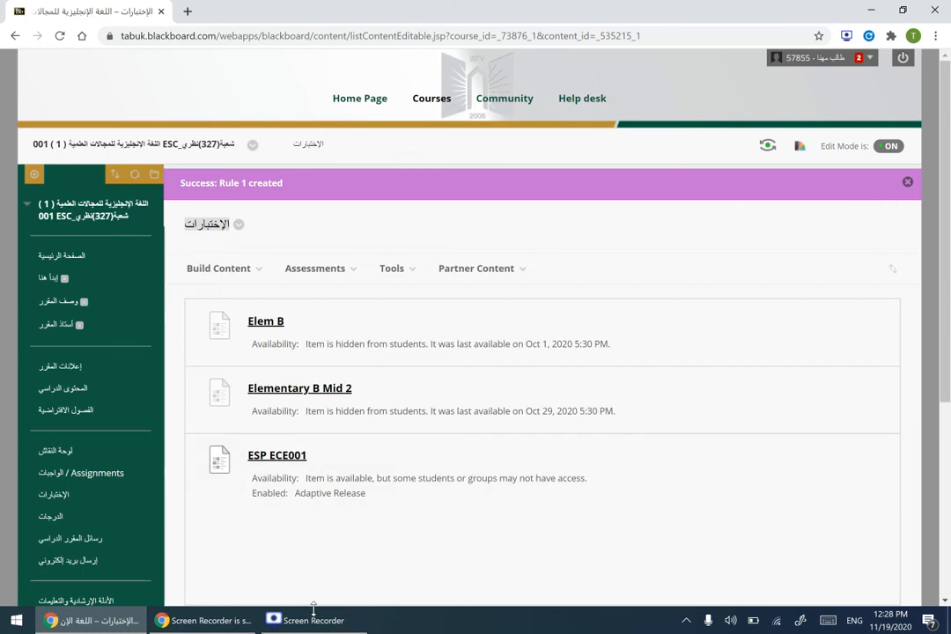
mouse_move(379, 595)
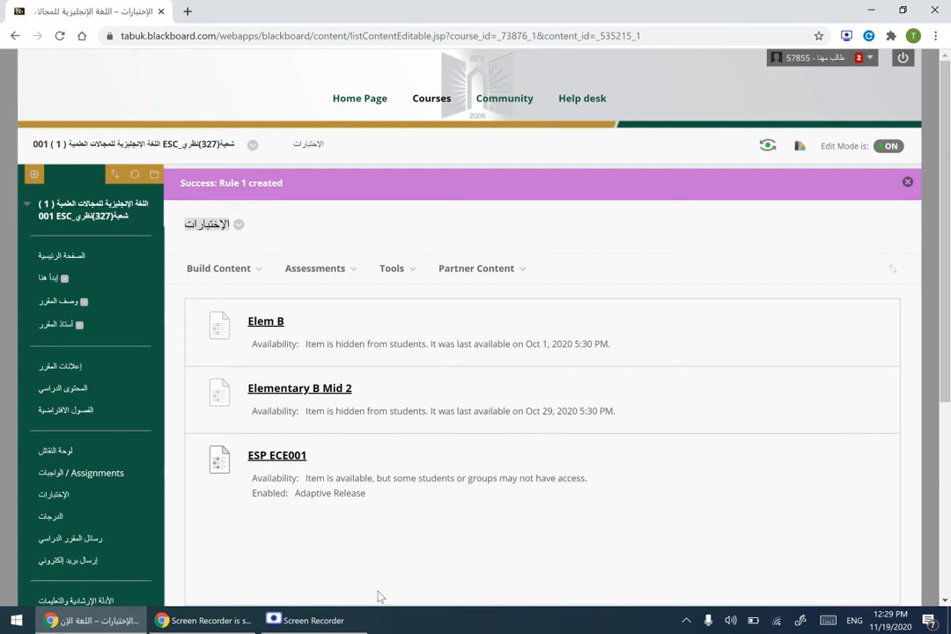
click(314, 619)
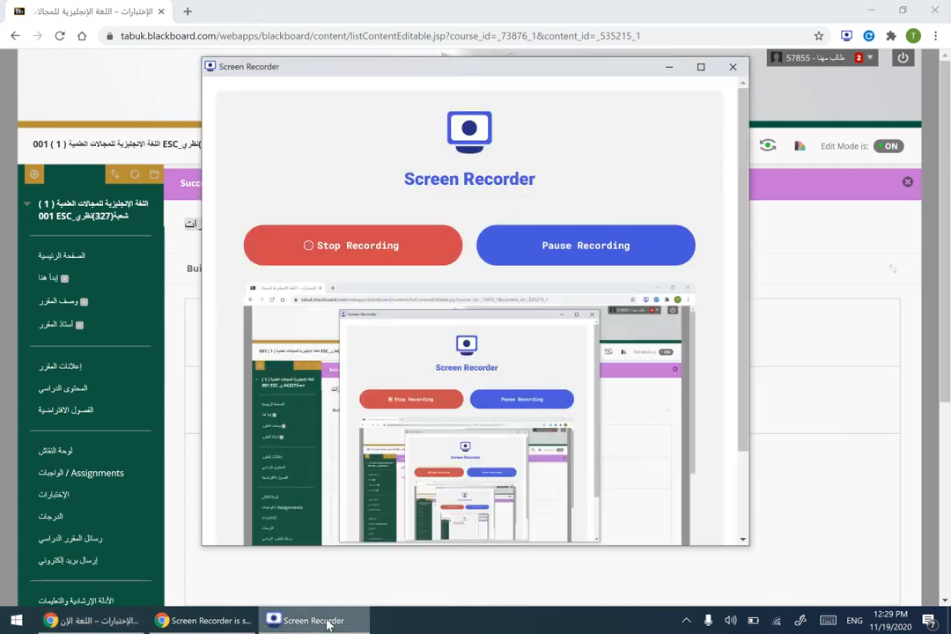